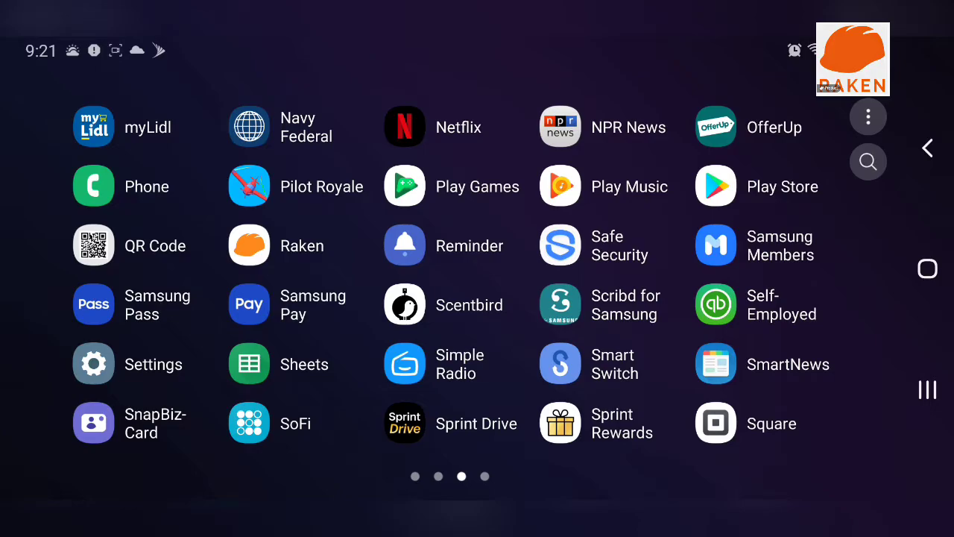
# Step: Launch Raken from the app drawer to show the Doss House, Purnell Turn one and other projects
pyautogui.click(248, 244)
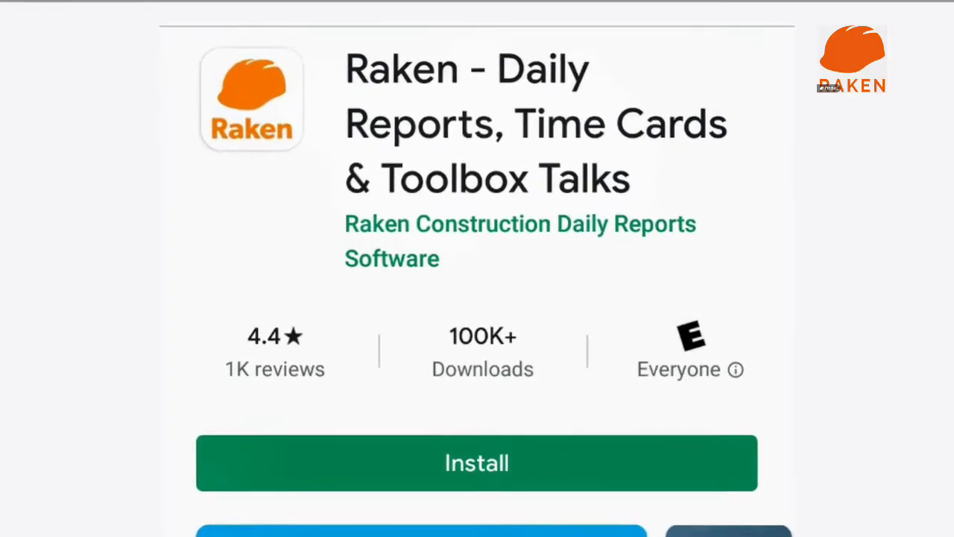
pyautogui.click(476, 462)
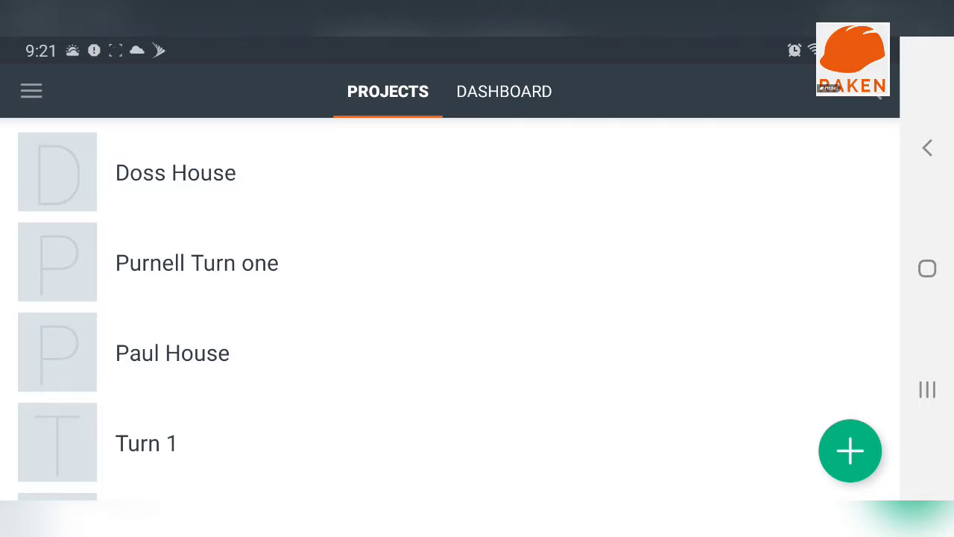
pyautogui.scroll(-3)
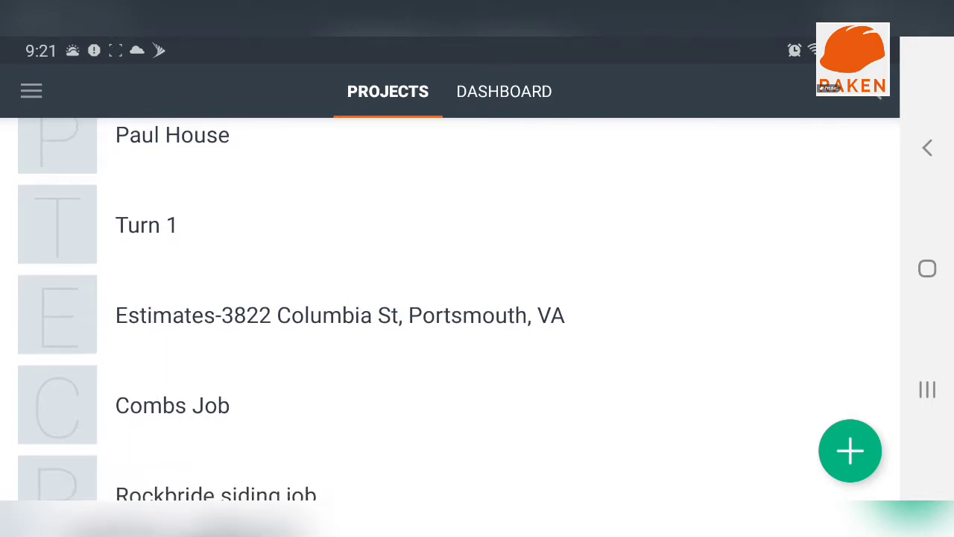
pyautogui.scroll(-3)
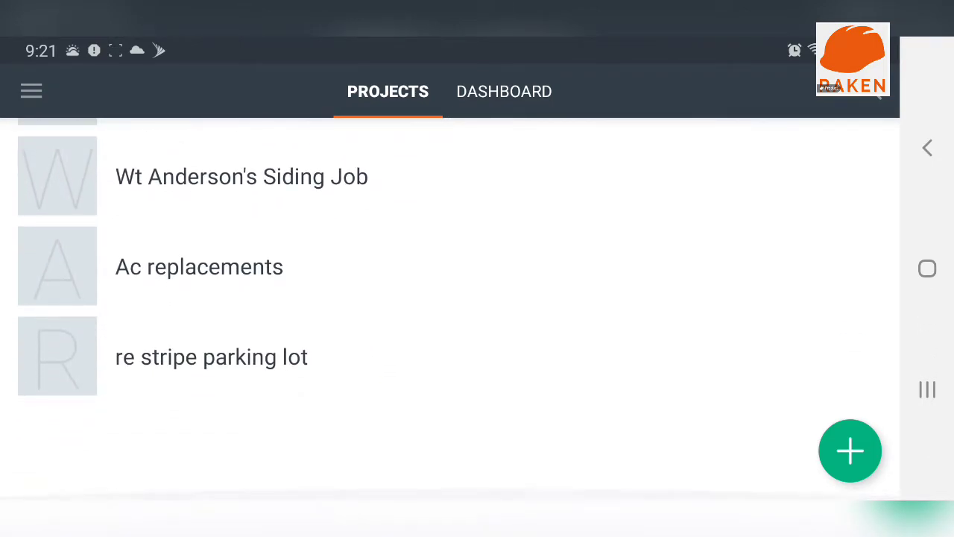
pyautogui.scroll(-3)
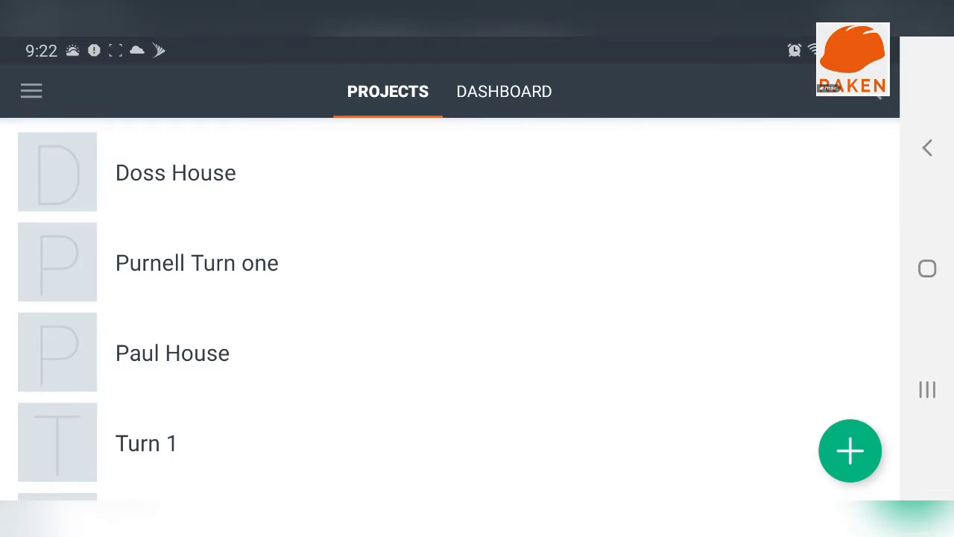
pyautogui.click(503, 90)
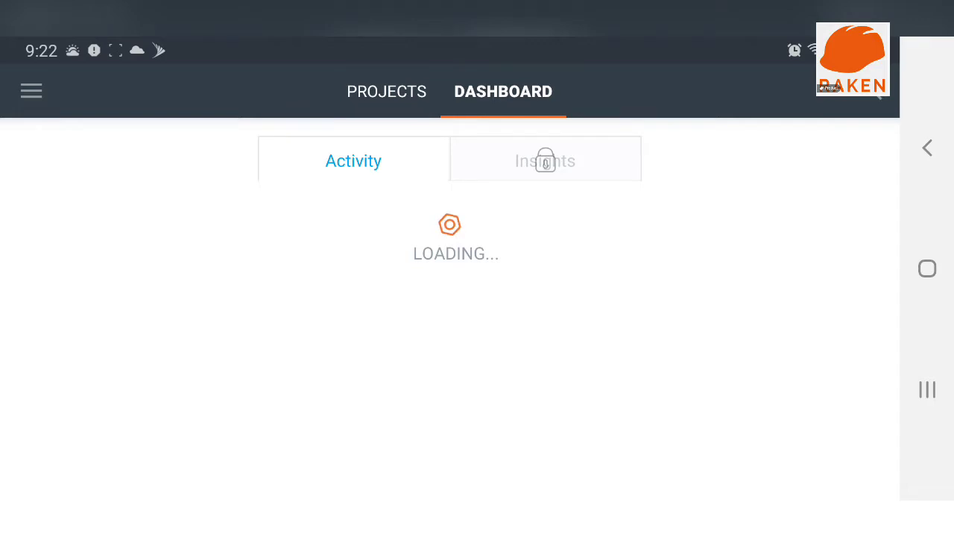
pyautogui.click(387, 91)
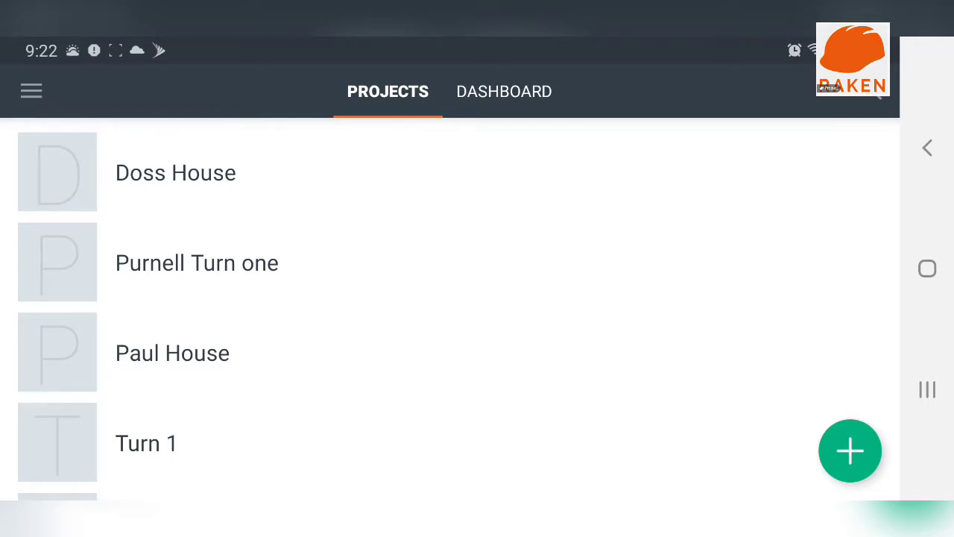
# Step: Create a new project named 'Byron father', using the suggested word 'father'
pyautogui.click(850, 451)
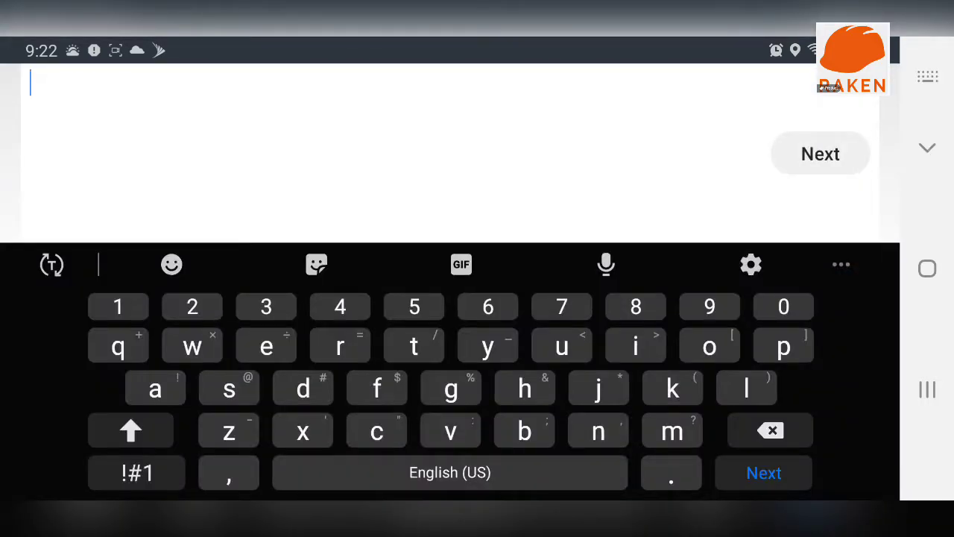
pyautogui.click(130, 430)
pyautogui.write('Byron')
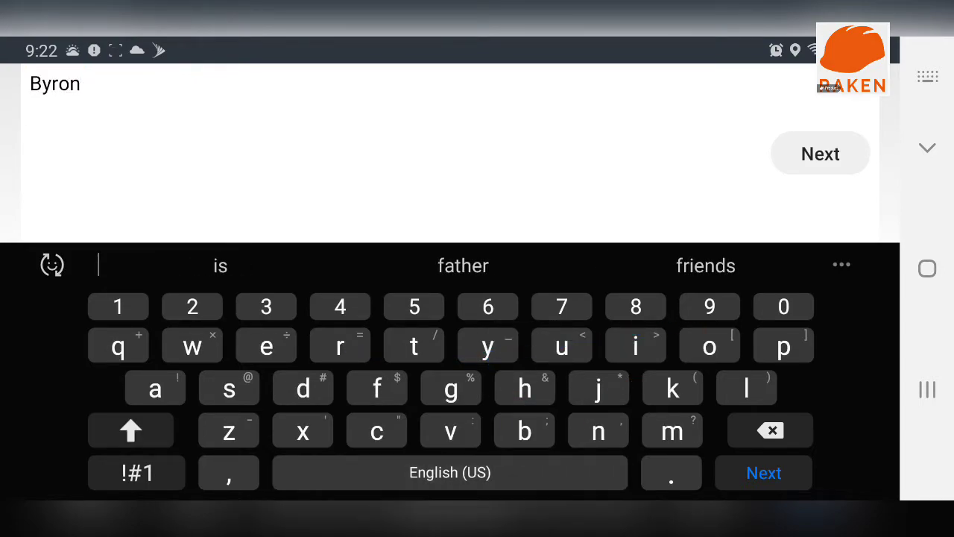
pyautogui.click(462, 266)
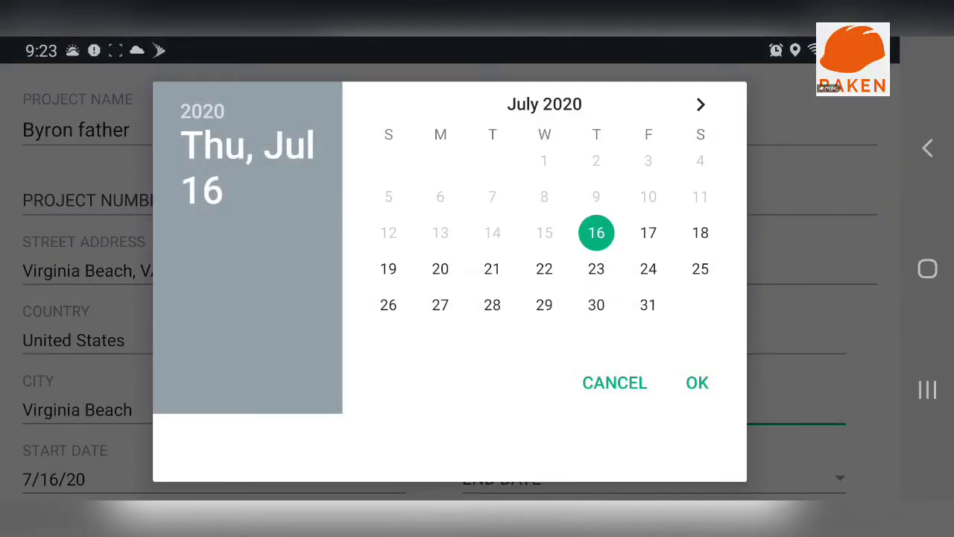
# Step: Set the project end date to 7/17/20 and save the Byron father project
pyautogui.click(647, 269)
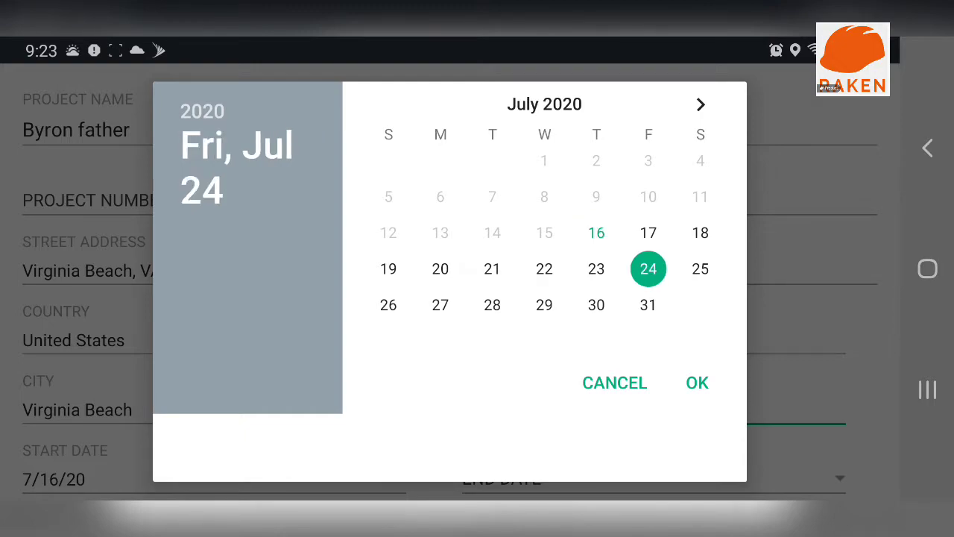
pyautogui.click(647, 232)
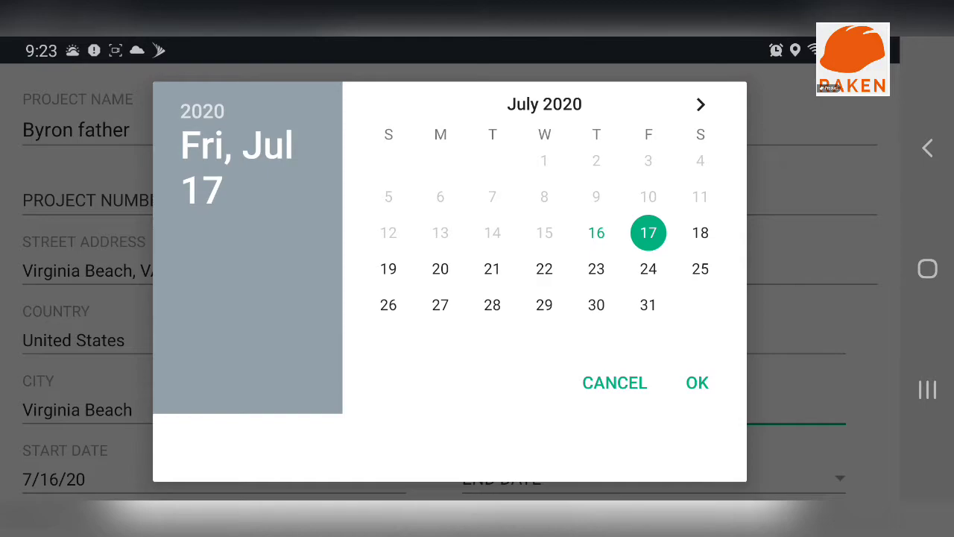
pyautogui.click(696, 382)
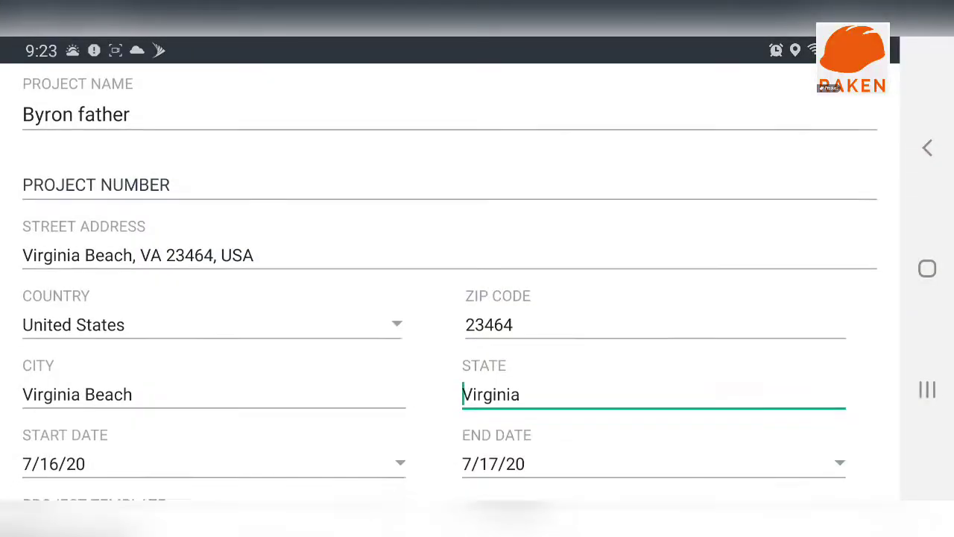
pyautogui.scroll(-3)
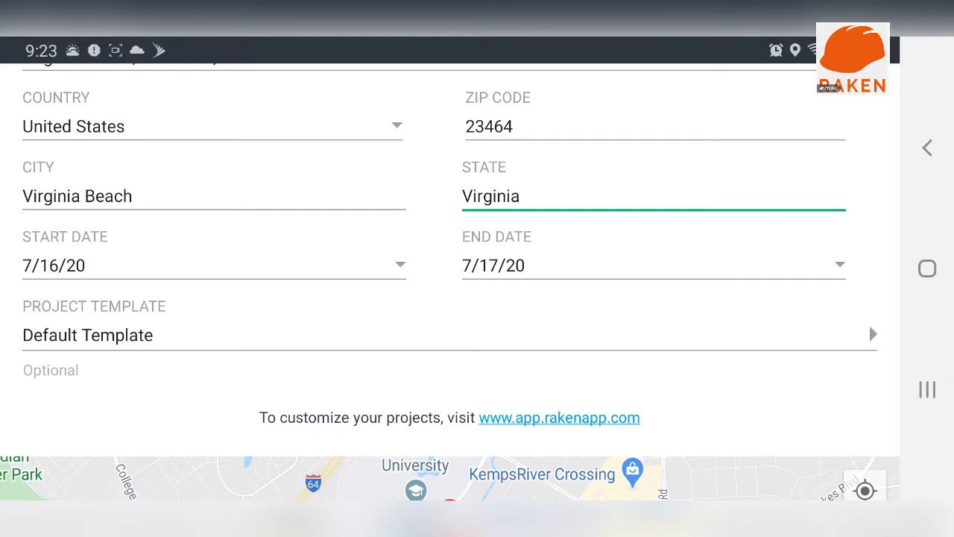
pyautogui.click(87, 334)
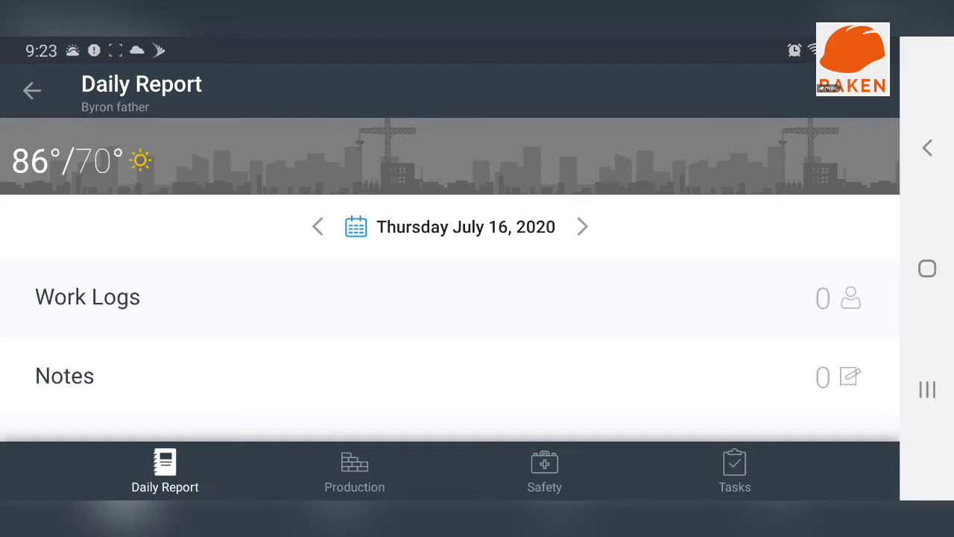
# Step: Add a July 16 work log named 'Rodn' with one worker, then re-edit its name
pyautogui.click(88, 296)
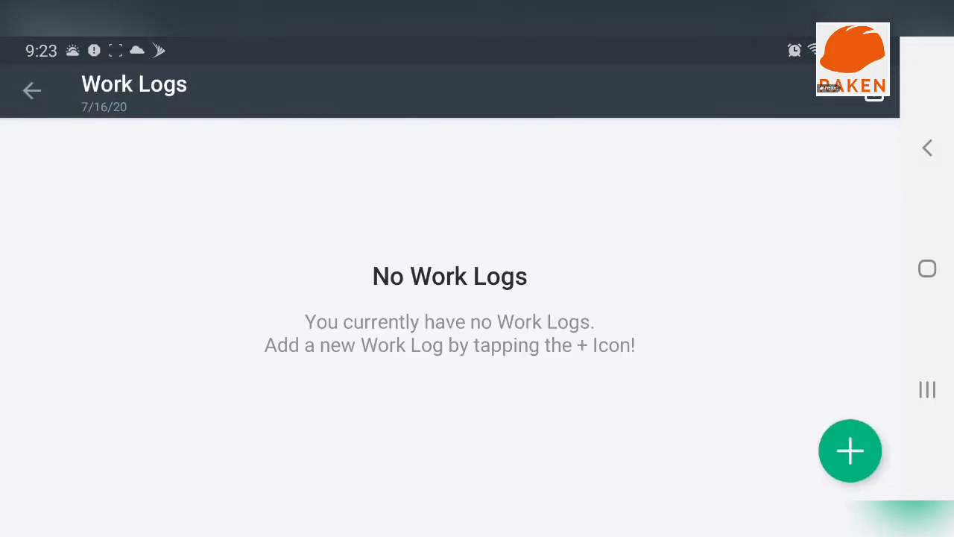
pyautogui.click(850, 450)
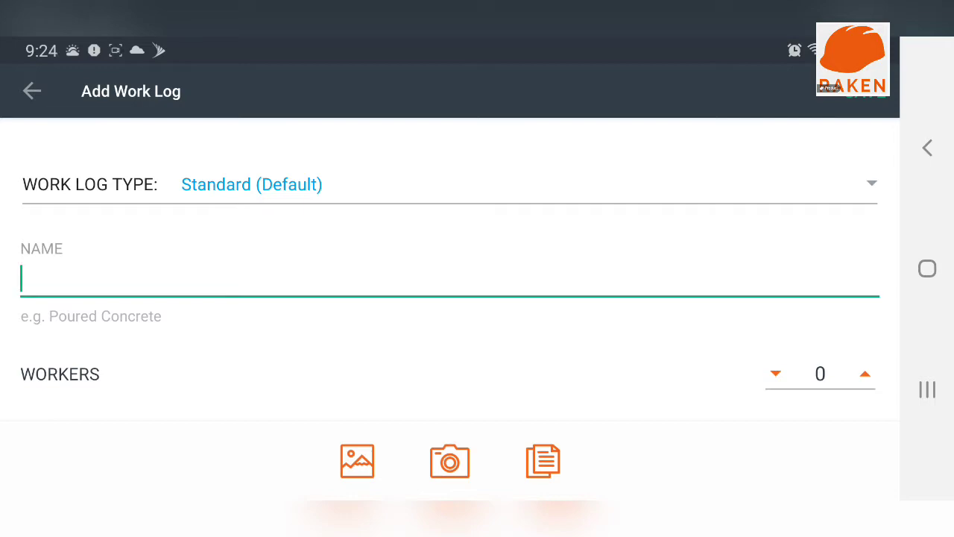
pyautogui.click(447, 280)
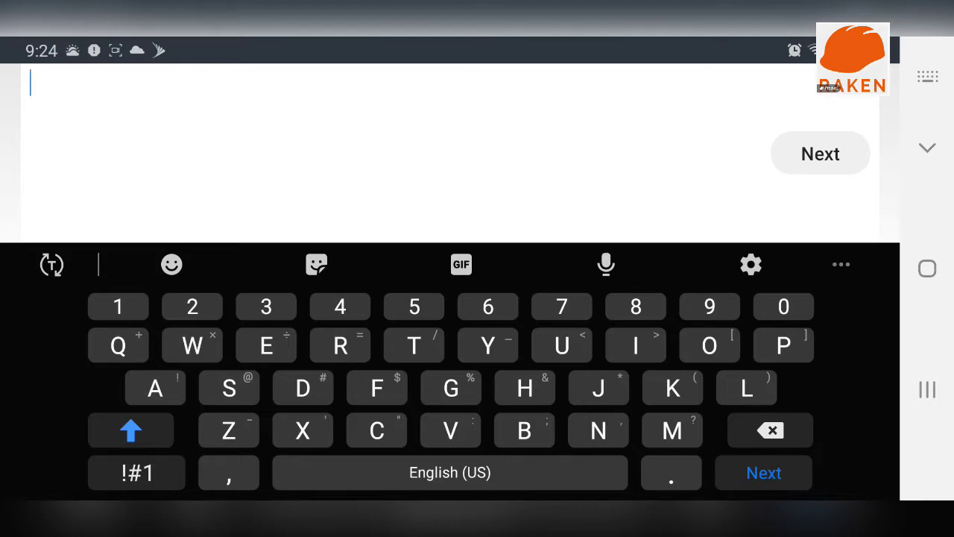
pyautogui.write('Ro')
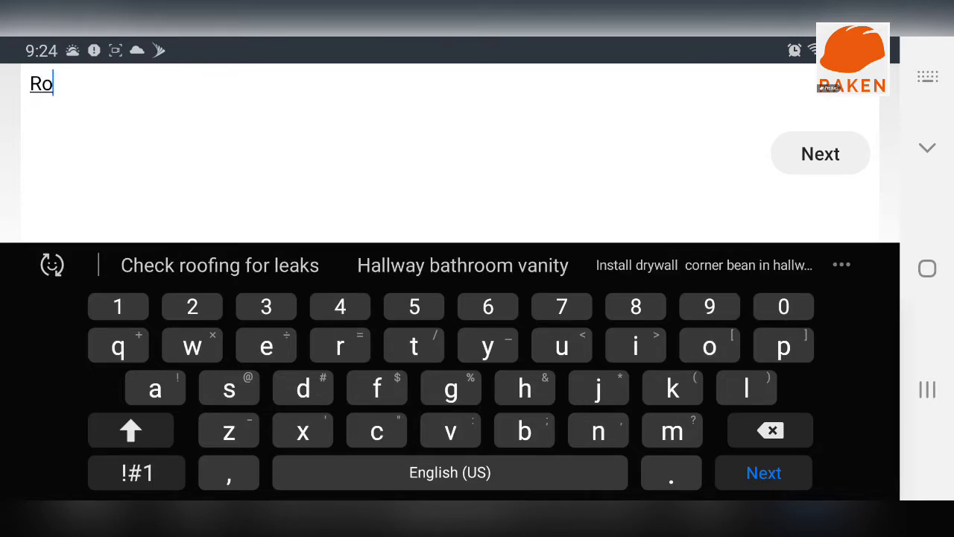
pyautogui.write('dney')
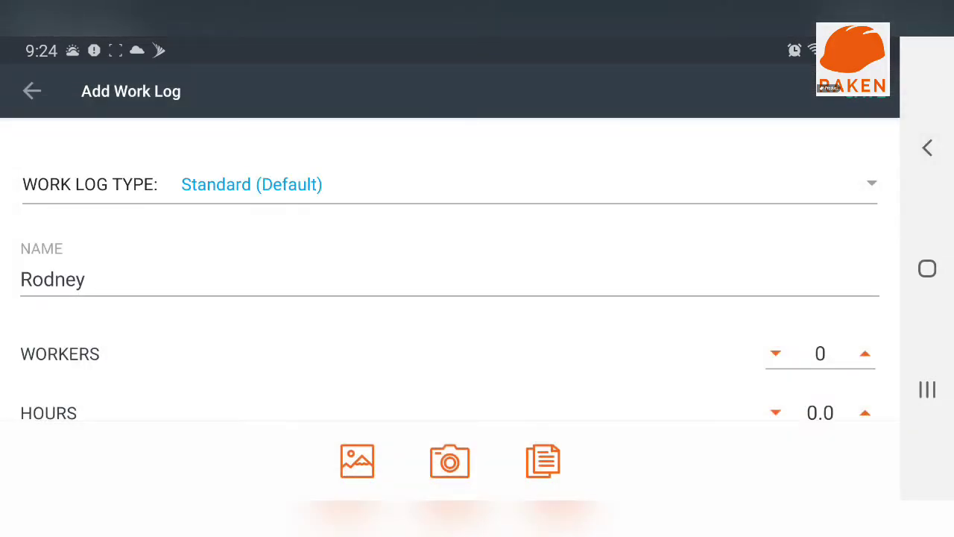
pyautogui.click(865, 353)
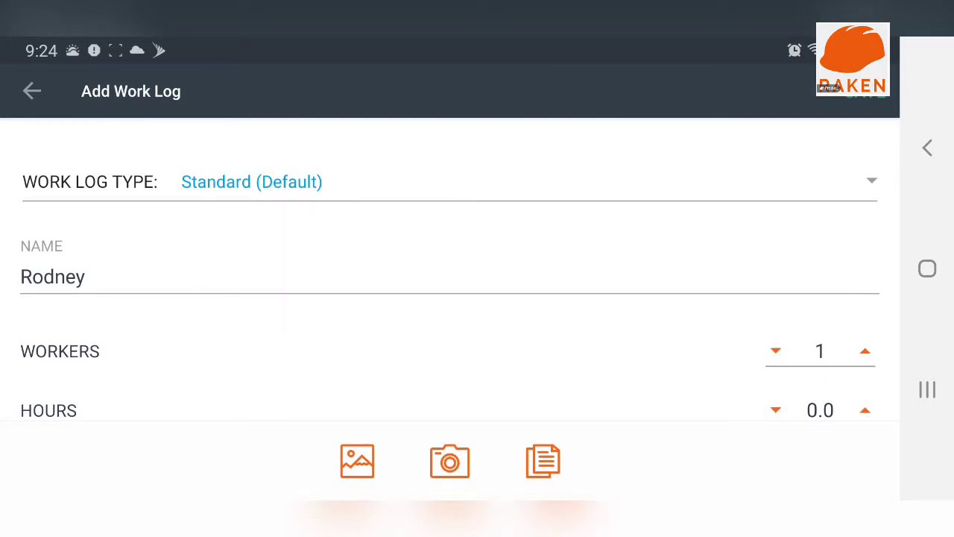
pyautogui.click(52, 277)
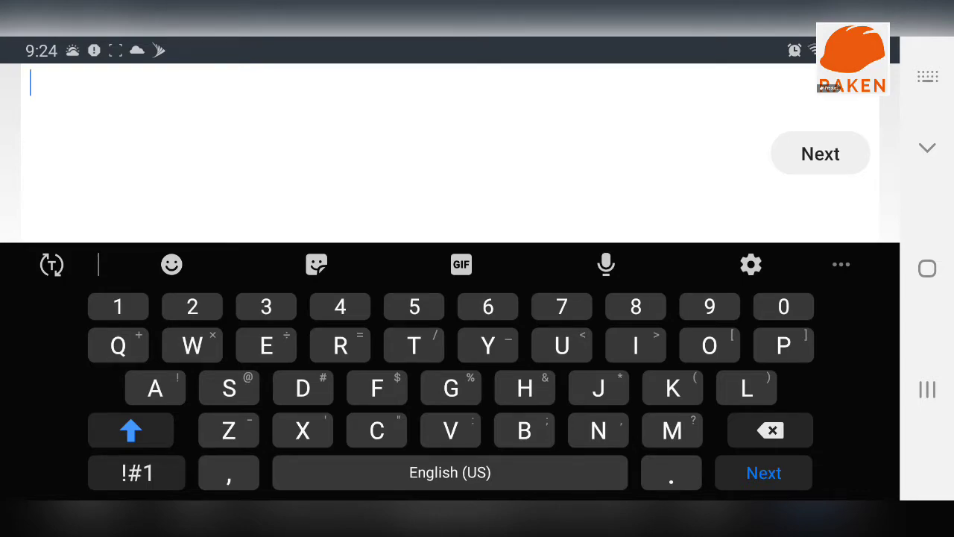
# Step: Give the Repair trim work log 1 worker and 1 hour
pyautogui.click(340, 344)
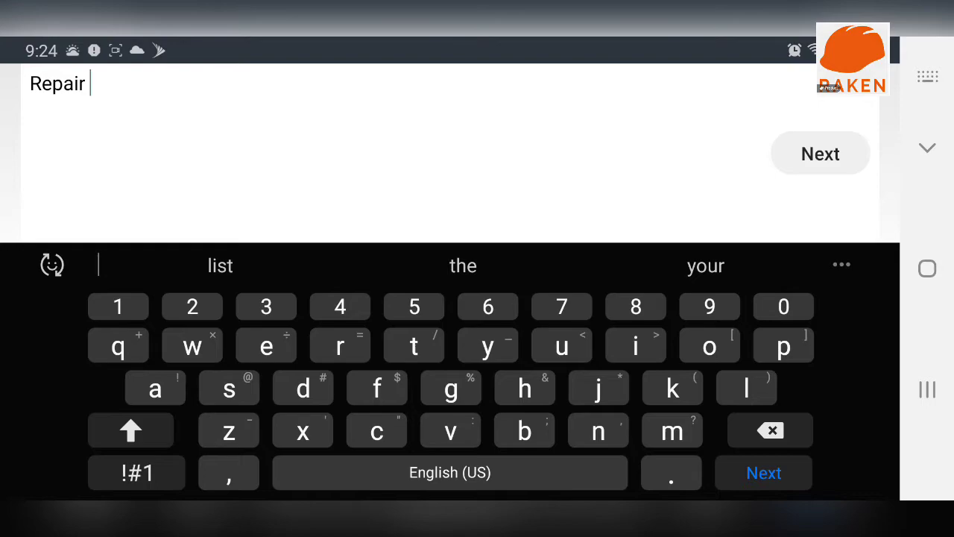
pyautogui.moveTo(524, 387); pyautogui.dragTo(655, 343)
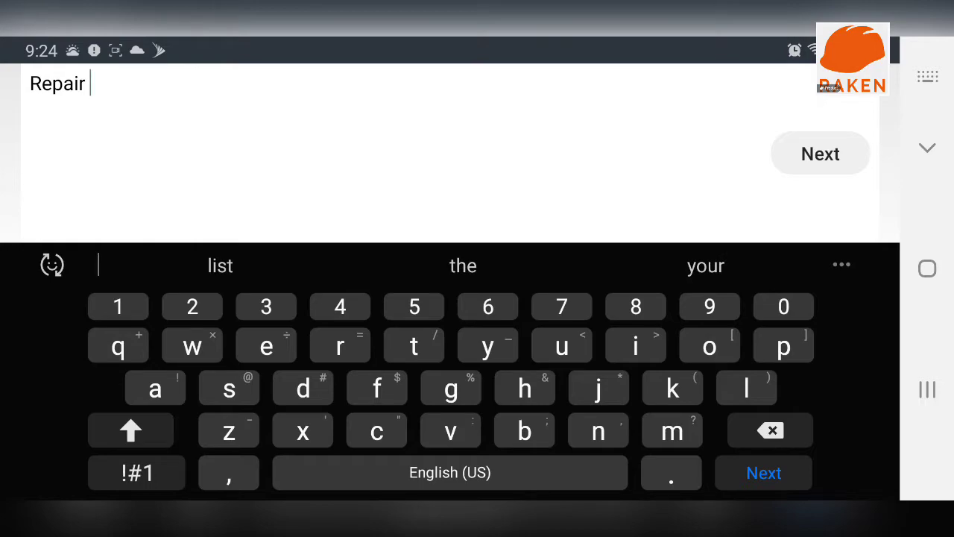
pyautogui.moveTo(341, 345); pyautogui.dragTo(635, 344)
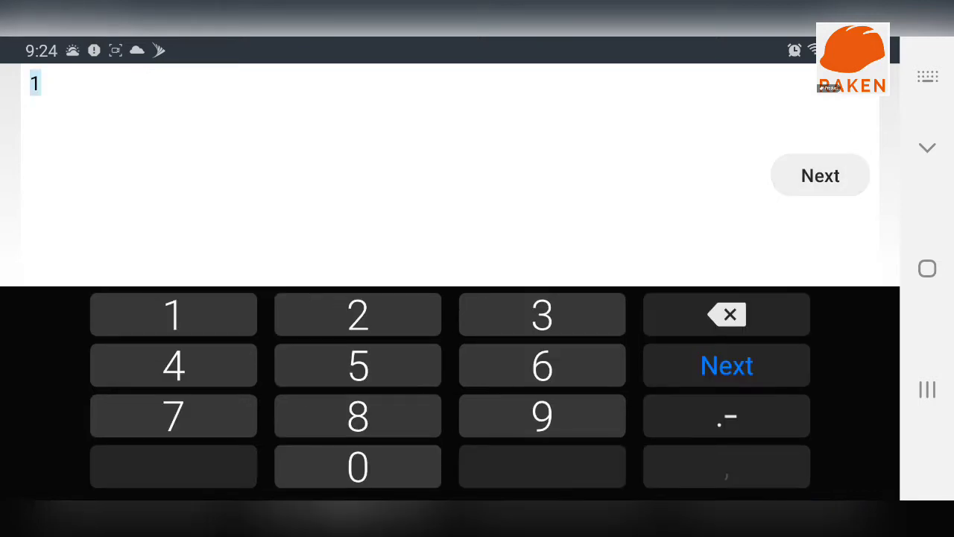
pyautogui.click(726, 365)
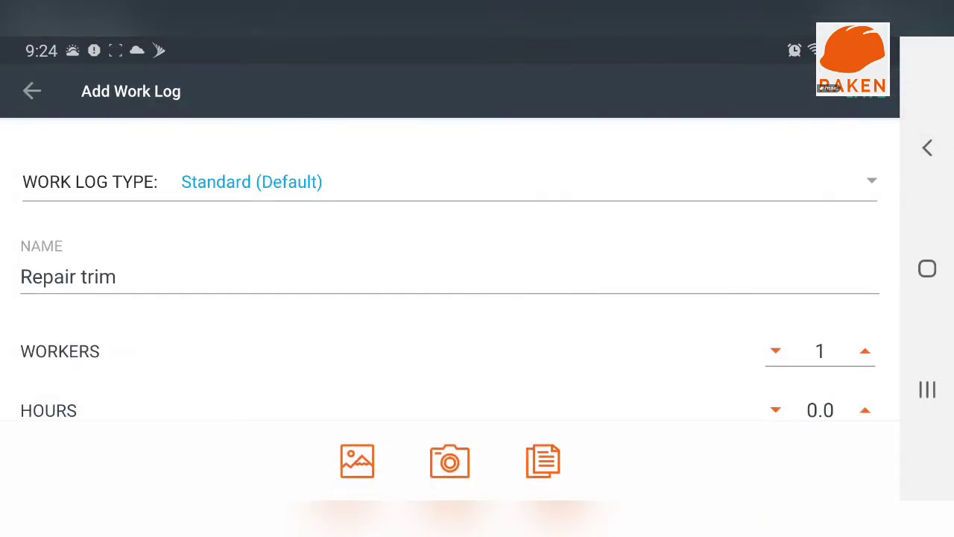
pyautogui.scroll(-3)
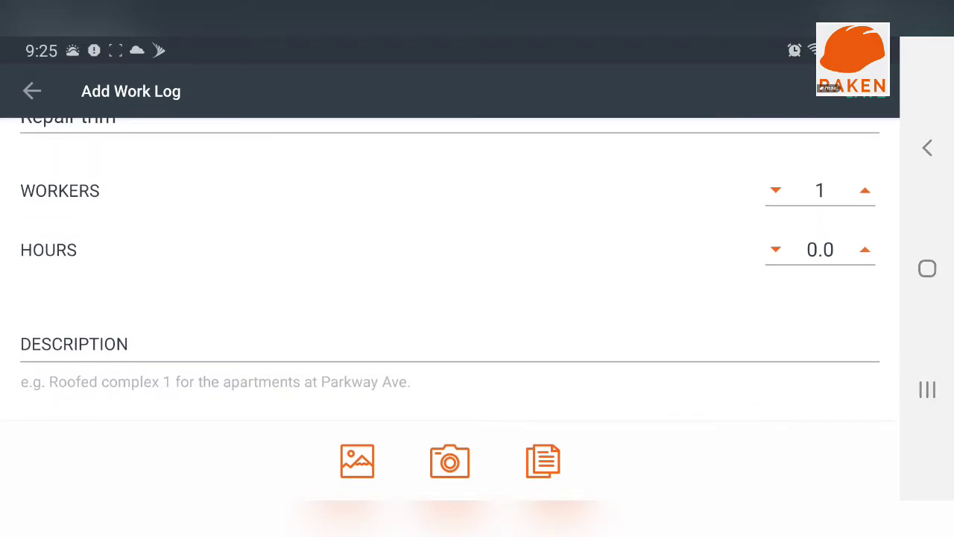
pyautogui.click(864, 250)
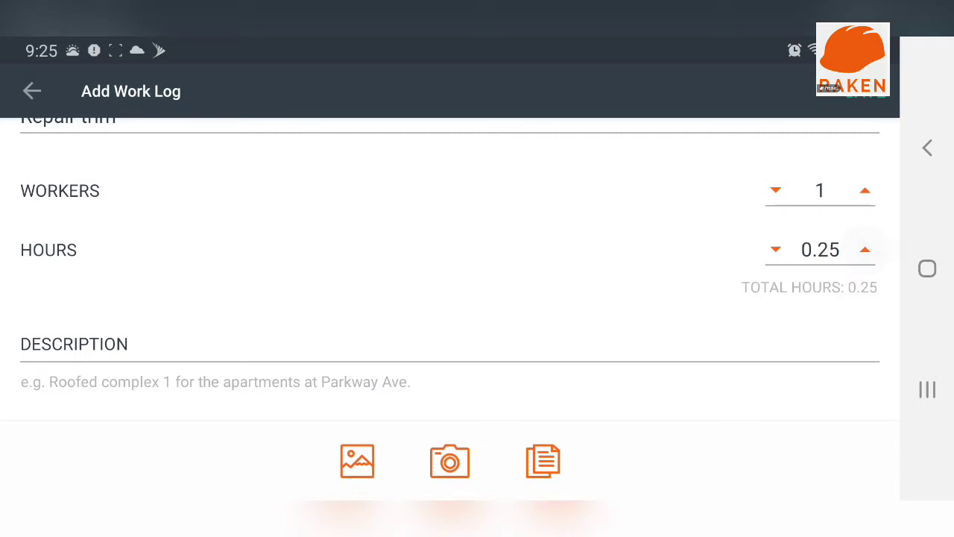
pyautogui.click(820, 248)
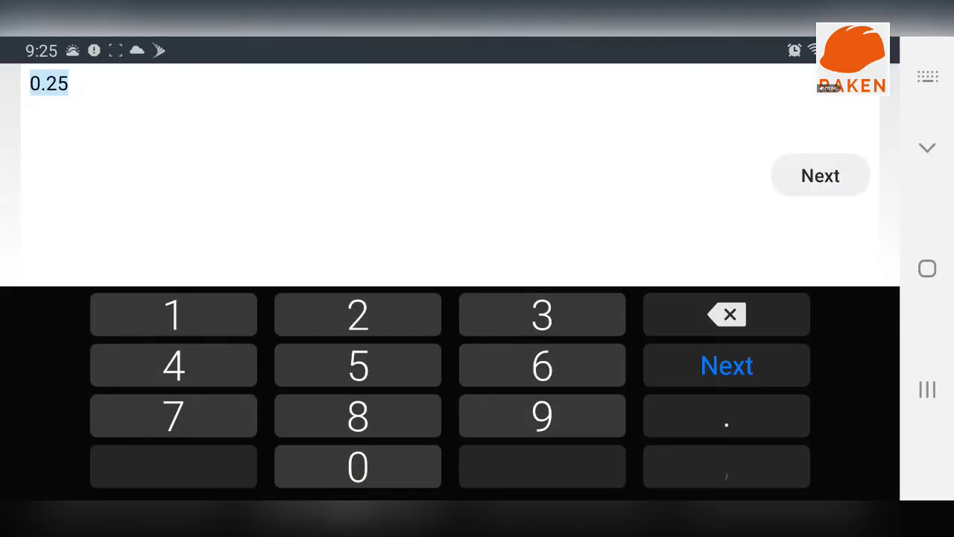
pyautogui.click(726, 365)
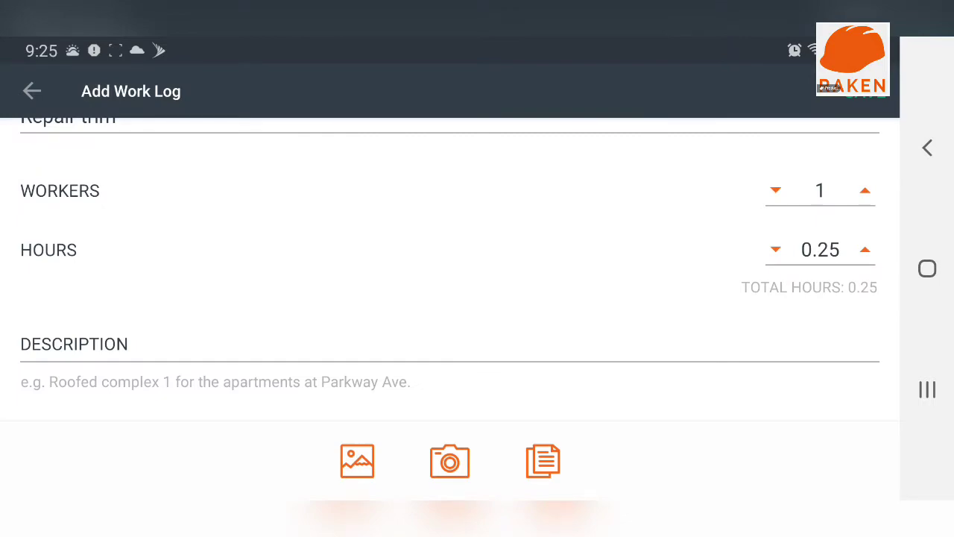
# Step: Dictate the description 'Demo and repair trim' and save the work log
pyautogui.click(865, 250)
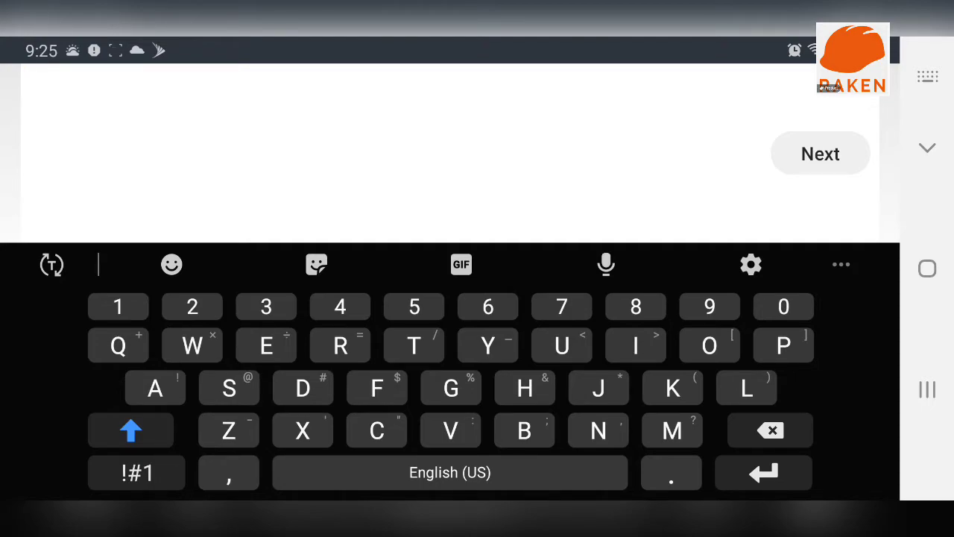
pyautogui.click(606, 264)
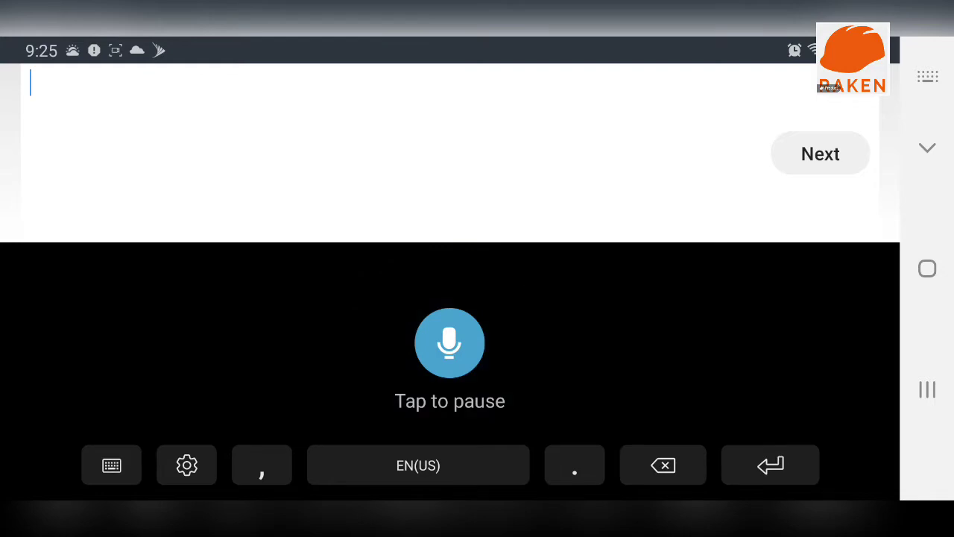
pyautogui.write('Demo')
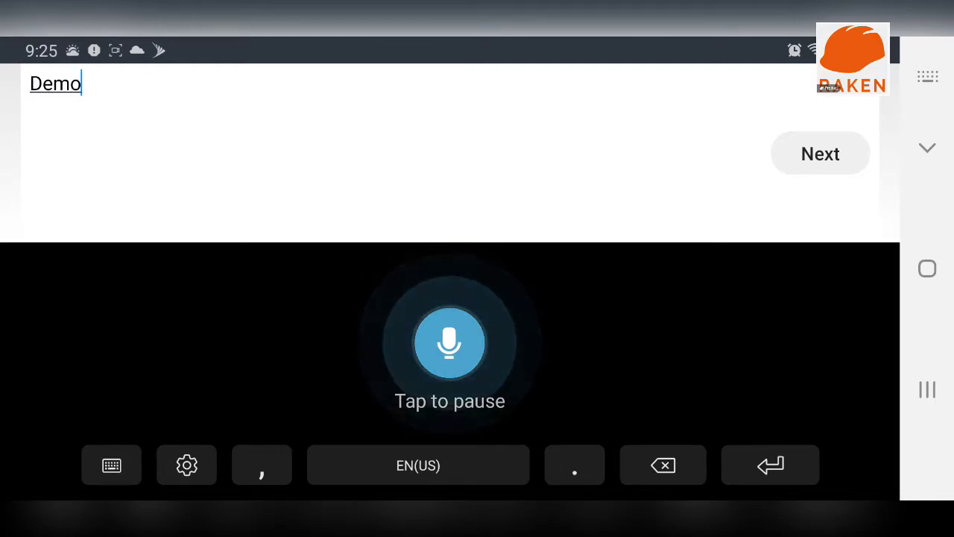
pyautogui.write('and repair tram')
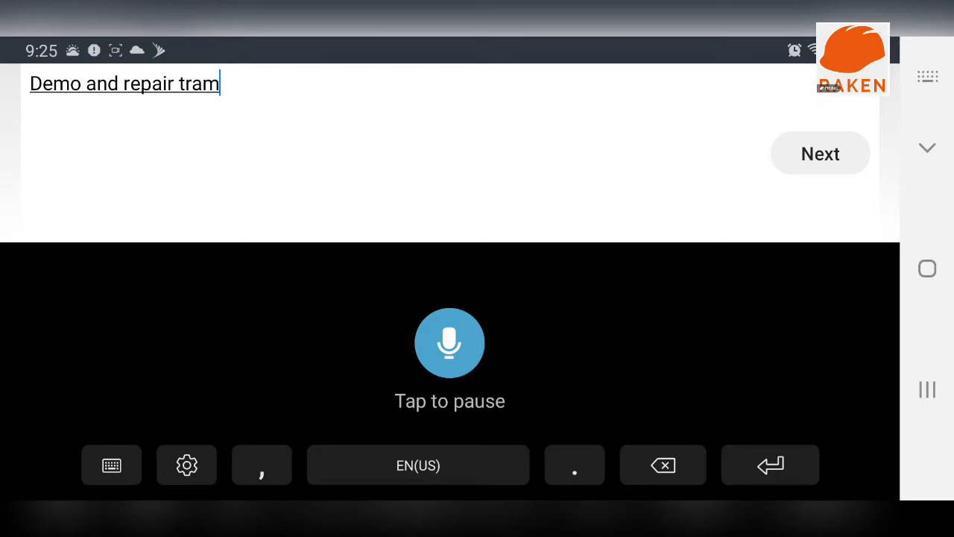
pyautogui.click(111, 464)
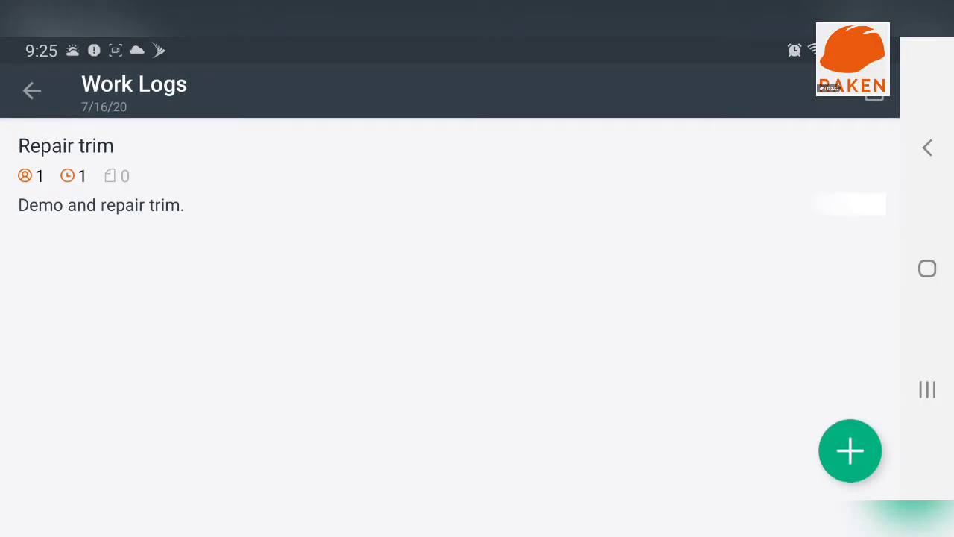
# Step: Add an Install kitchen faucet work log: 1 worker, 1.0 hours, 'Installation of kitchen faucet'
pyautogui.click(849, 450)
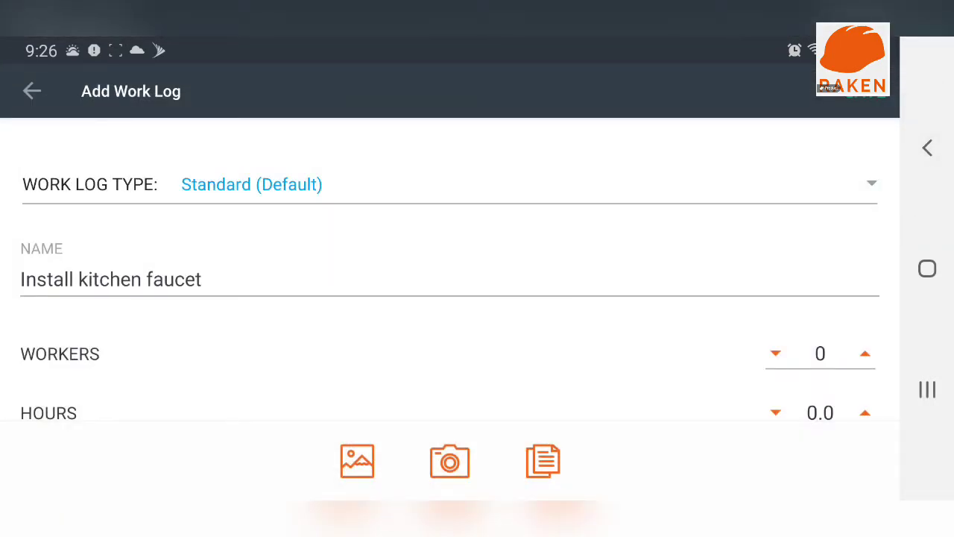
pyautogui.click(864, 353)
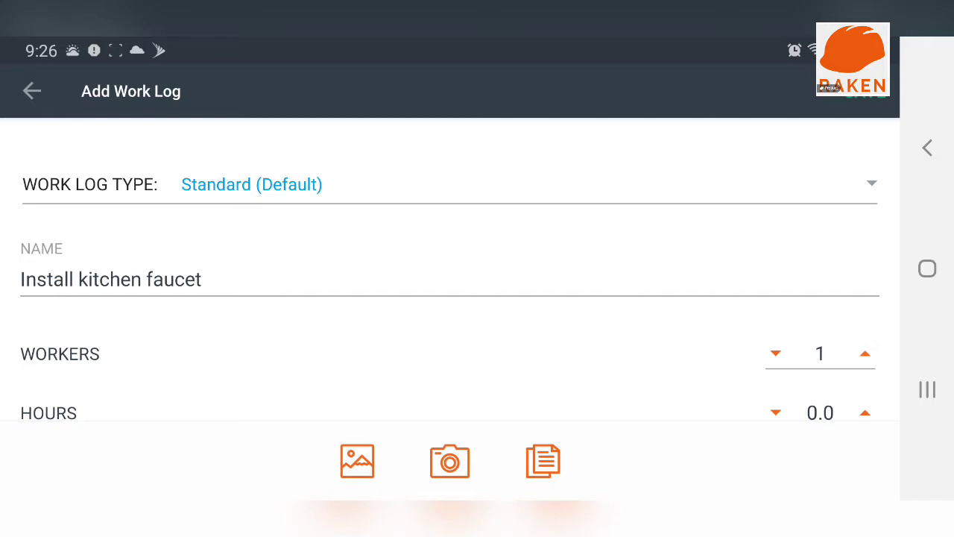
pyautogui.scroll(-3)
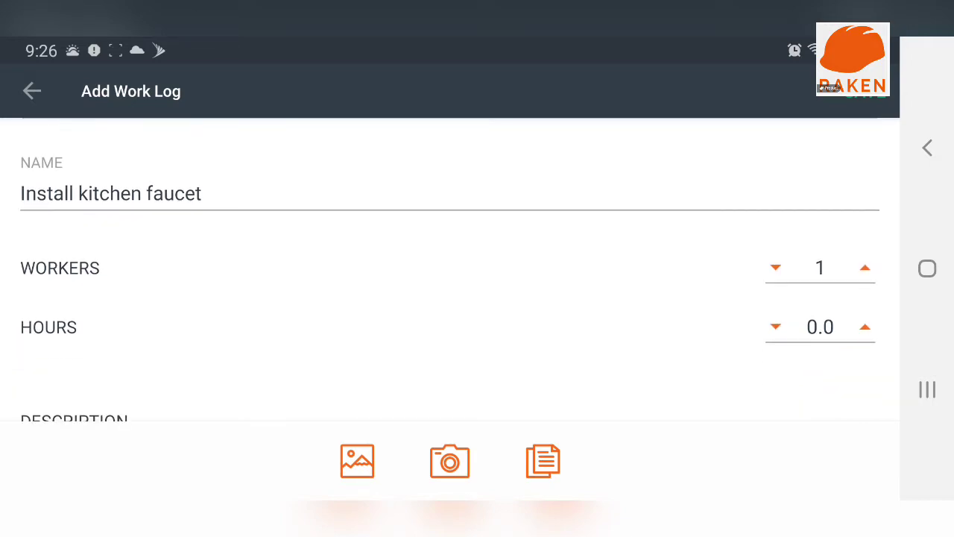
pyautogui.click(865, 327)
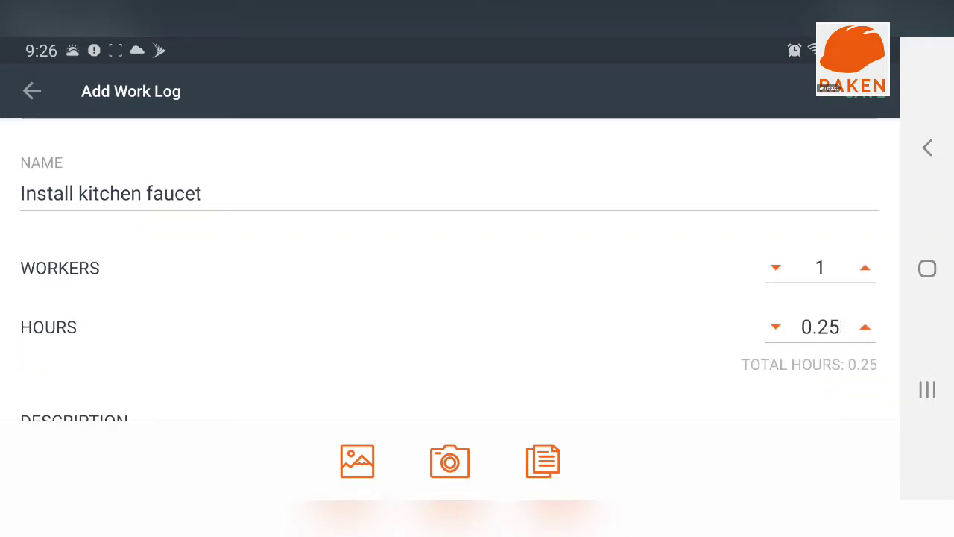
pyautogui.click(865, 327)
pyautogui.write('In')
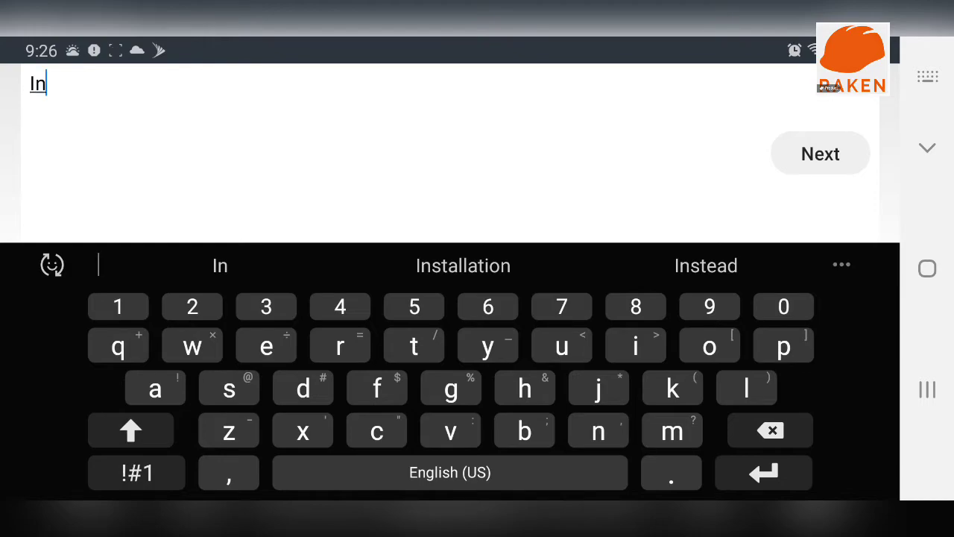
pyautogui.click(463, 266)
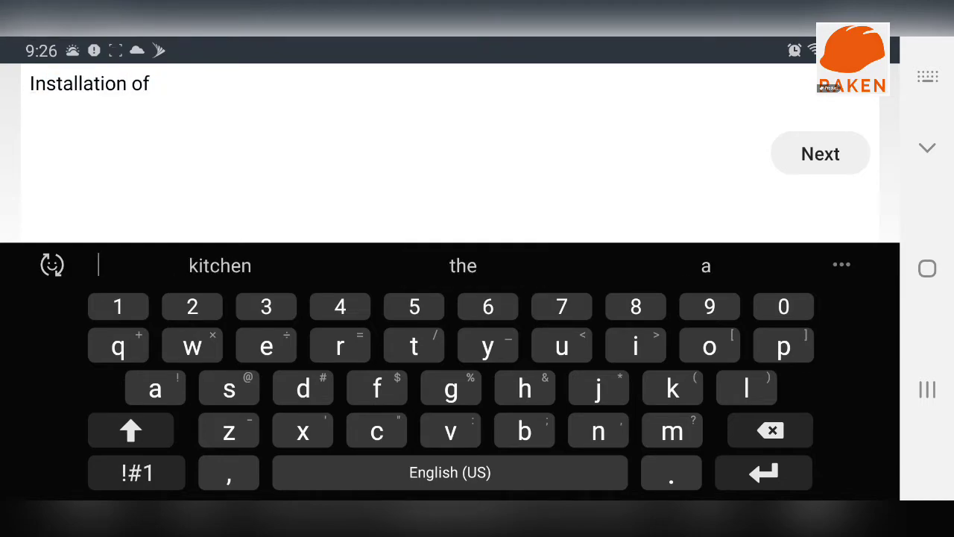
pyautogui.write('kitchen faucet')
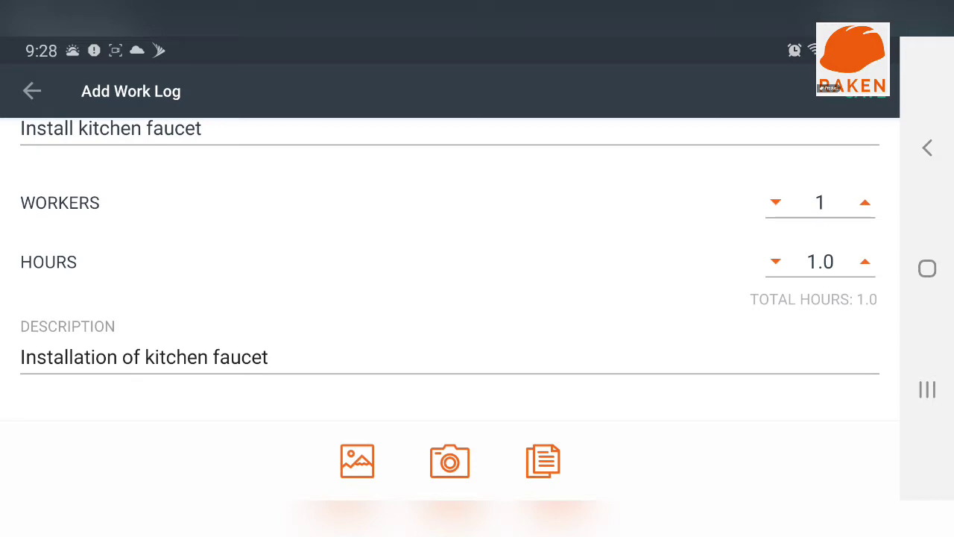
# Step: Open and cancel the camera, save the work log, and return to the daily report
pyautogui.click(450, 460)
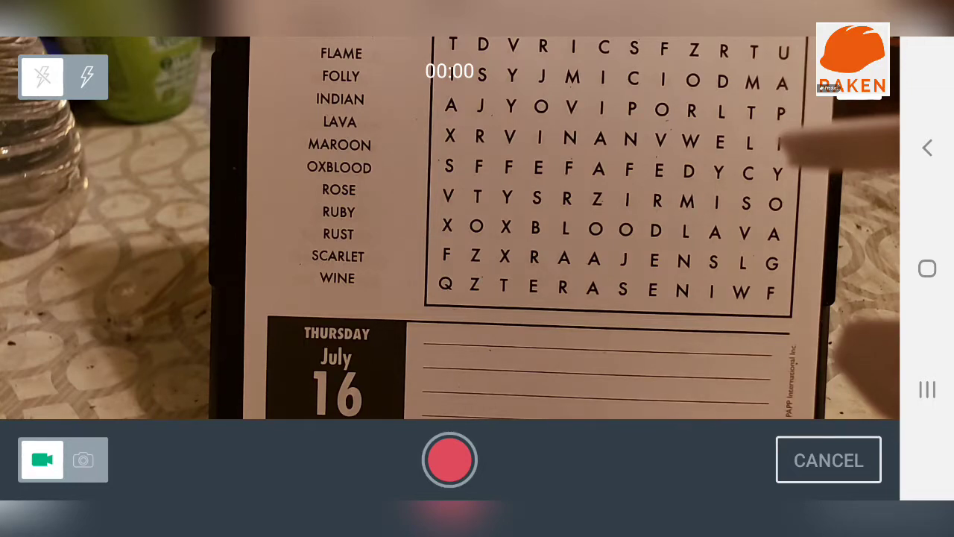
pyautogui.click(827, 459)
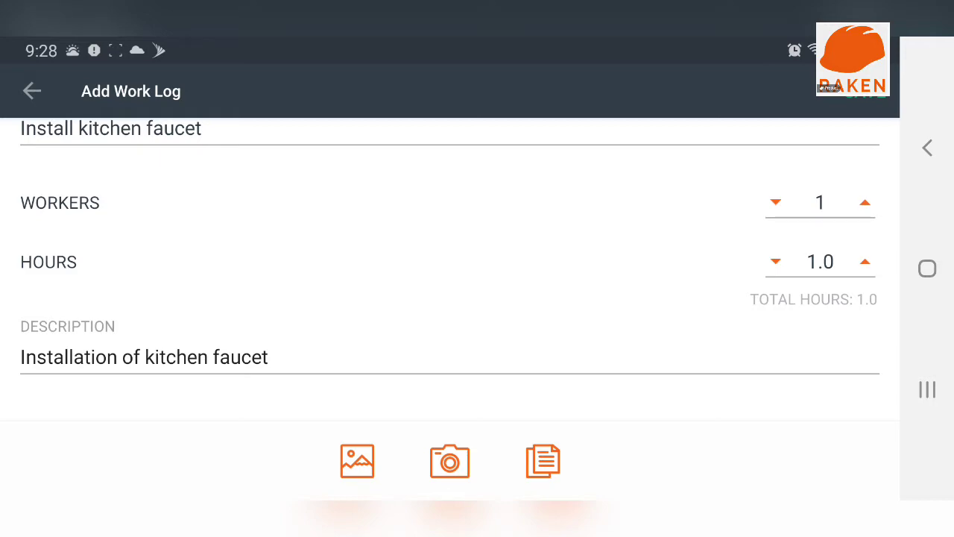
pyautogui.click(31, 90)
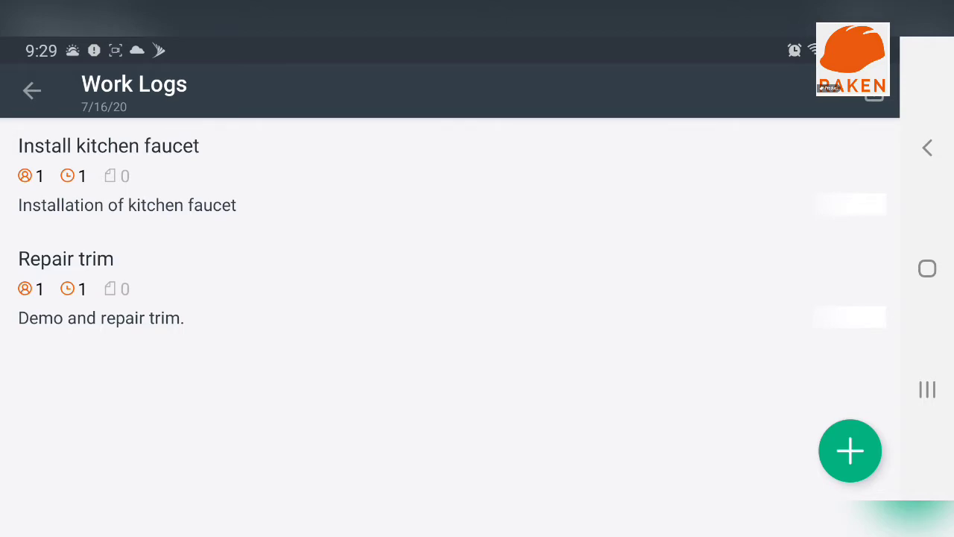
pyautogui.click(31, 90)
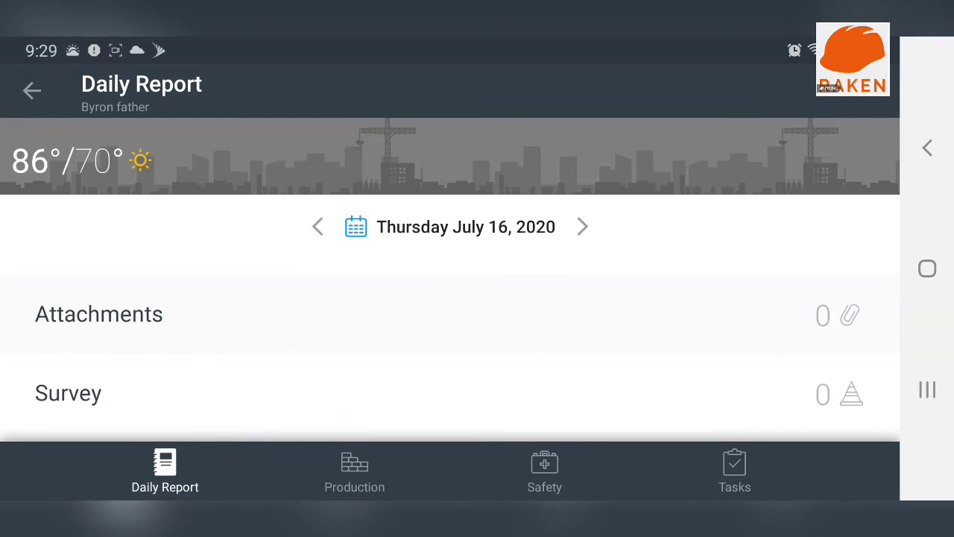
# Step: Open the Daily Survey for the July 16, 2020 report
pyautogui.click(67, 392)
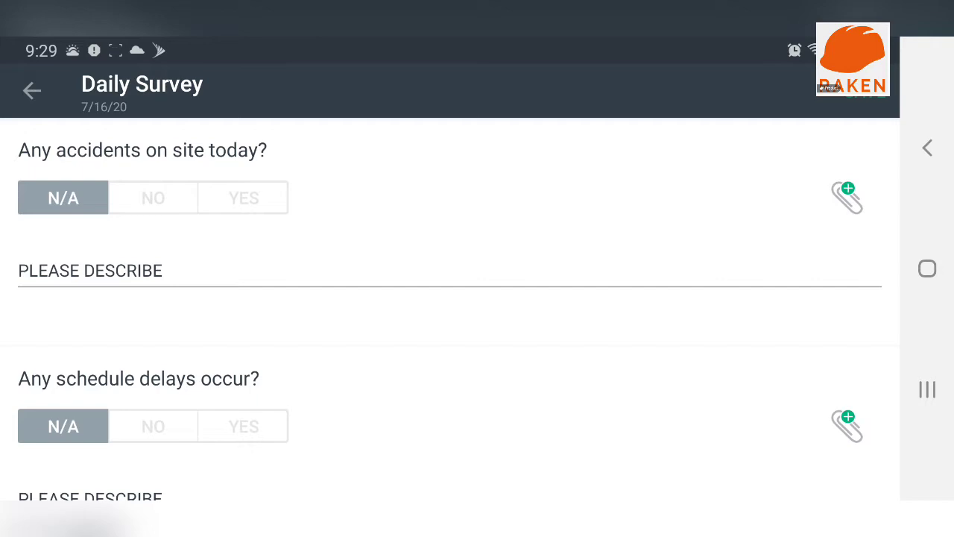
pyautogui.scroll(-3)
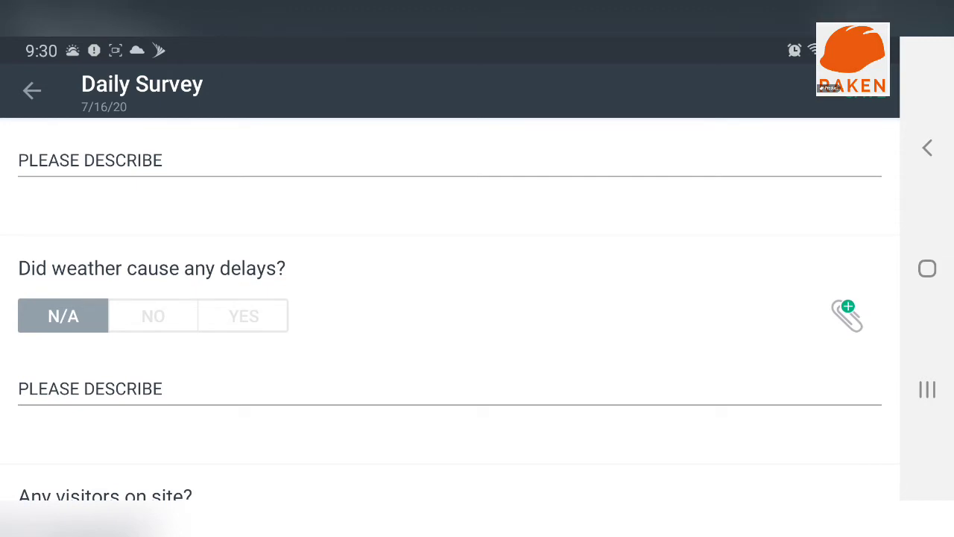
pyautogui.scroll(-3)
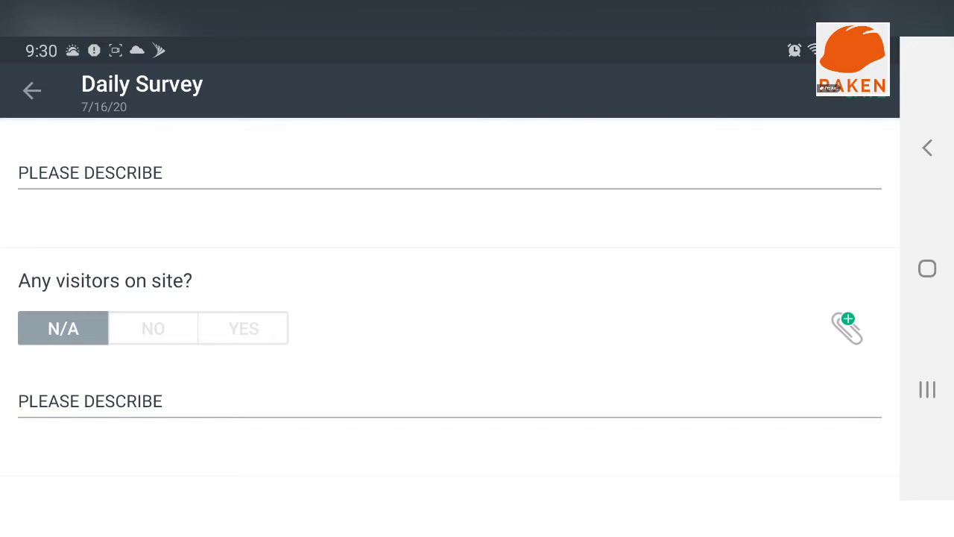
pyautogui.scroll(-3)
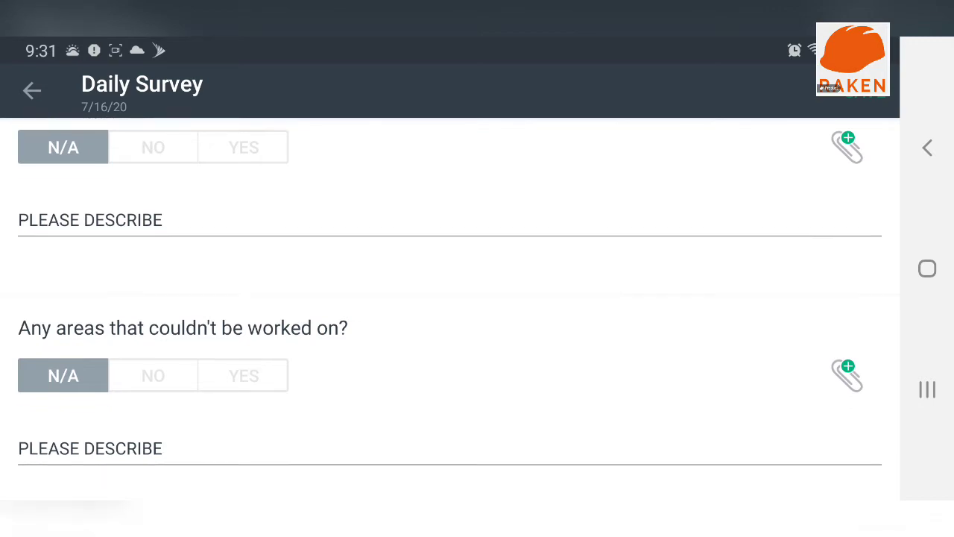
pyautogui.scroll(-3)
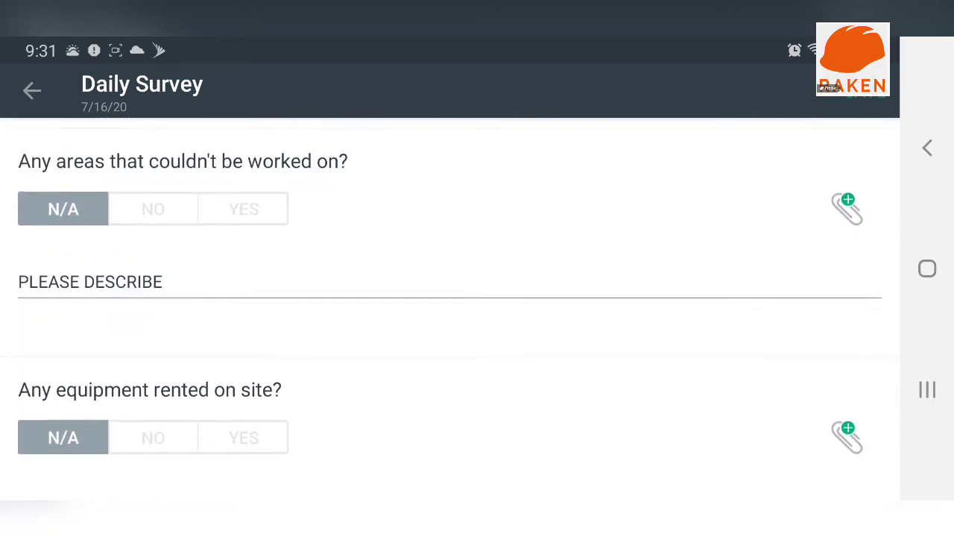
pyautogui.scroll(-3)
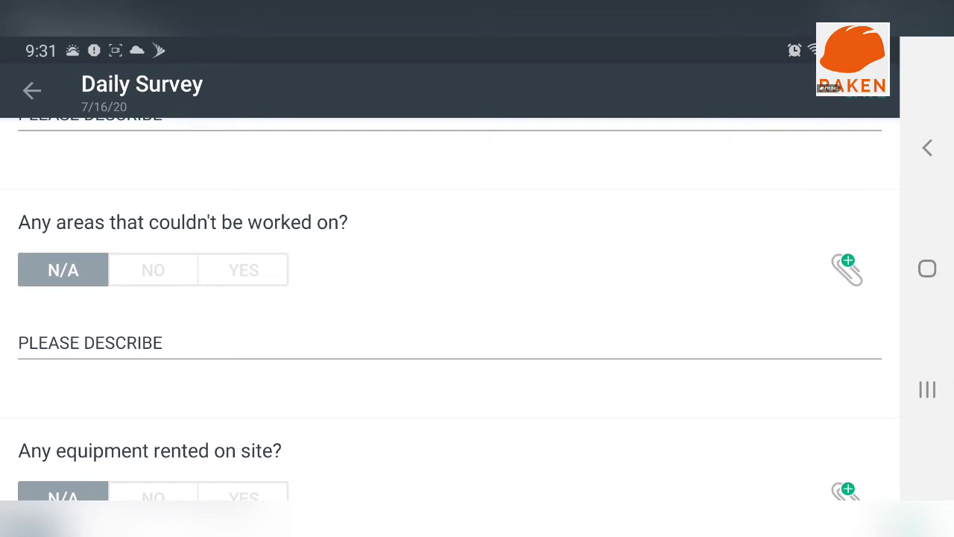
pyautogui.scroll(-3)
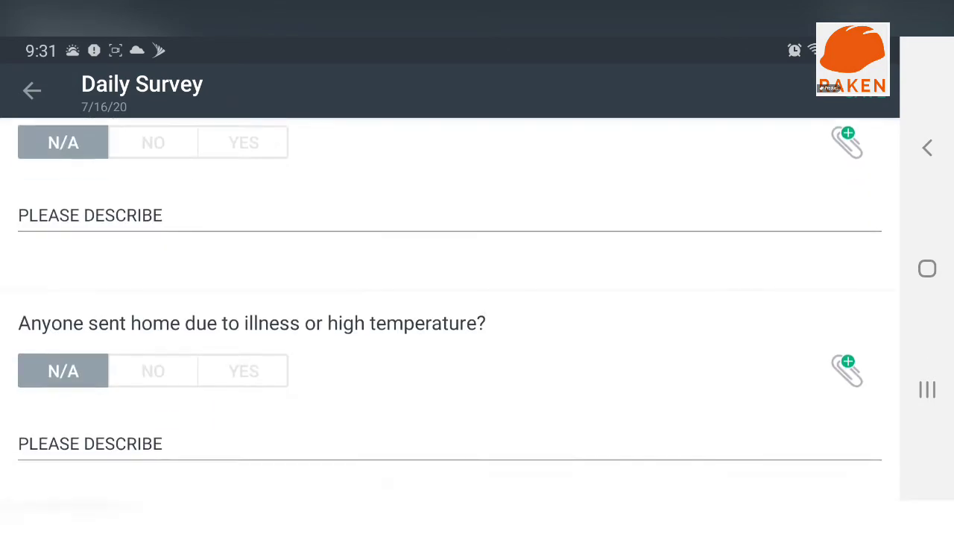
pyautogui.scroll(-3)
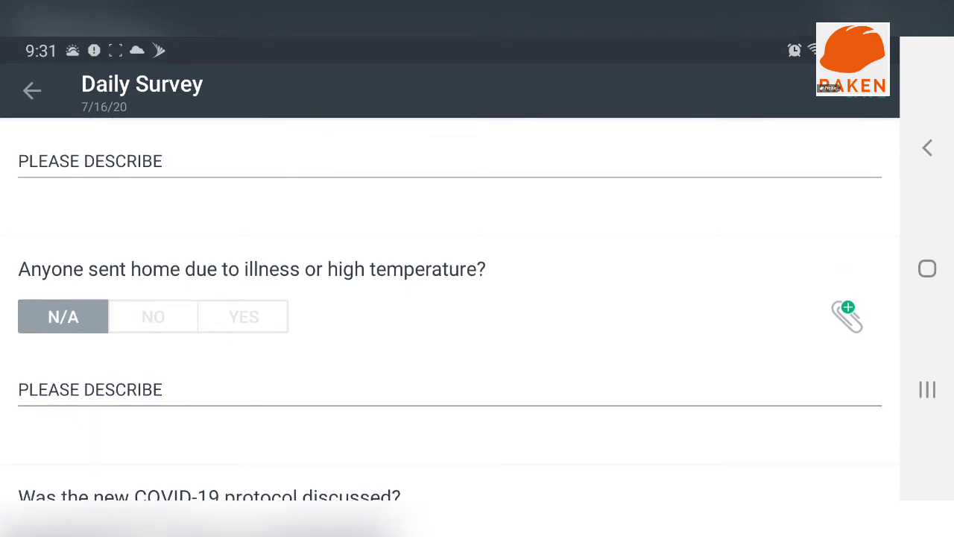
pyautogui.scroll(-3)
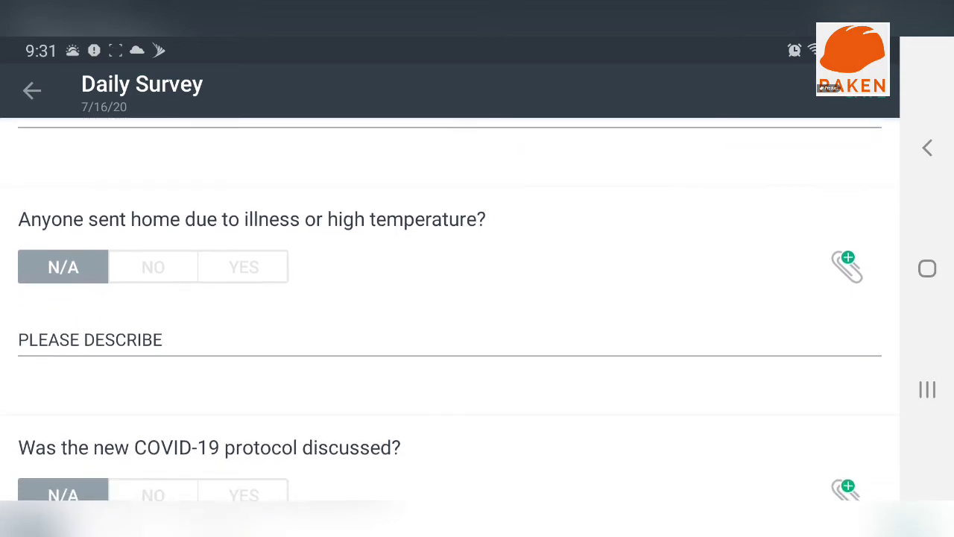
pyautogui.scroll(-3)
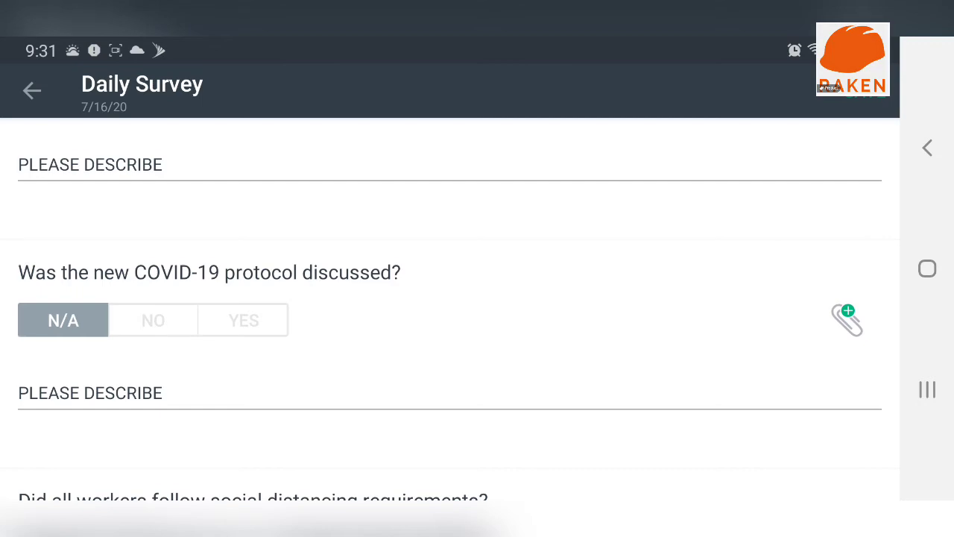
pyautogui.scroll(-3)
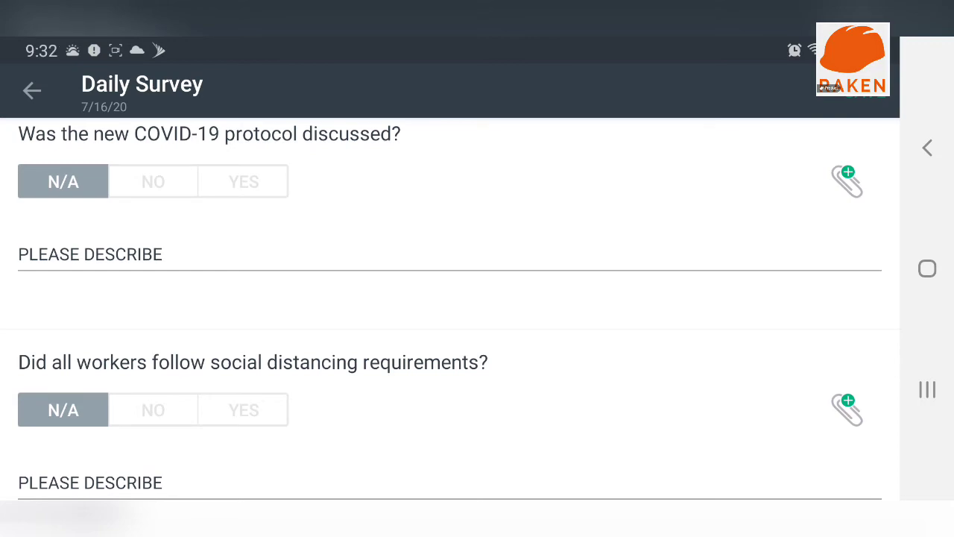
pyautogui.scroll(-3)
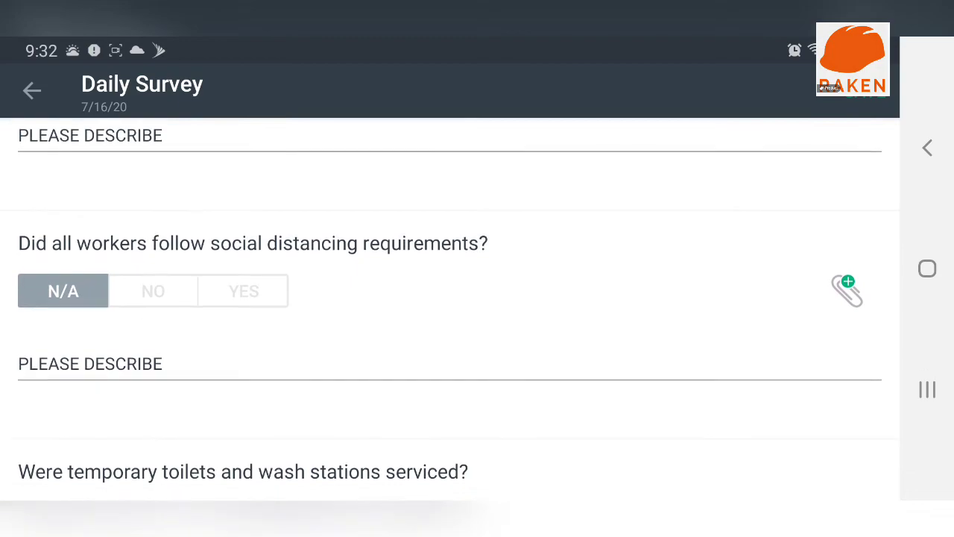
pyautogui.scroll(-3)
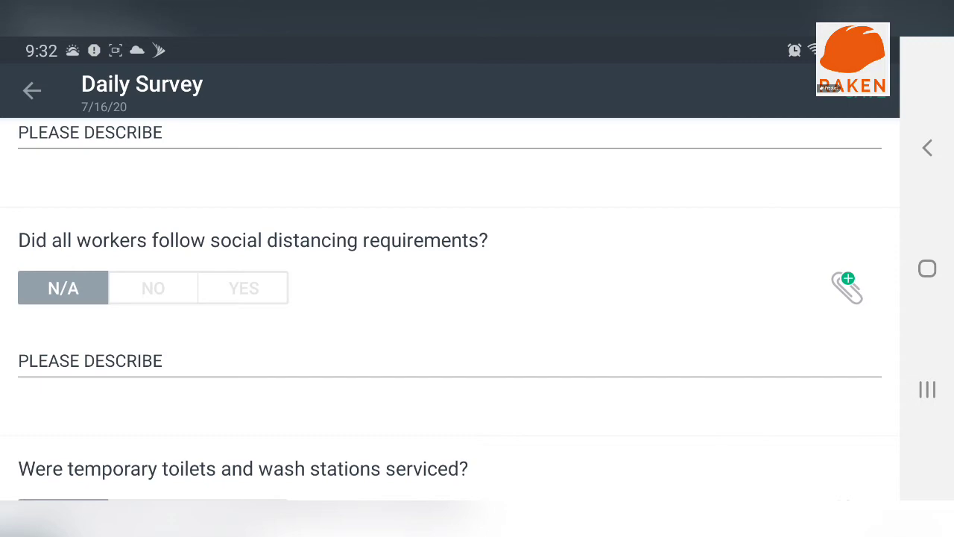
pyautogui.scroll(-3)
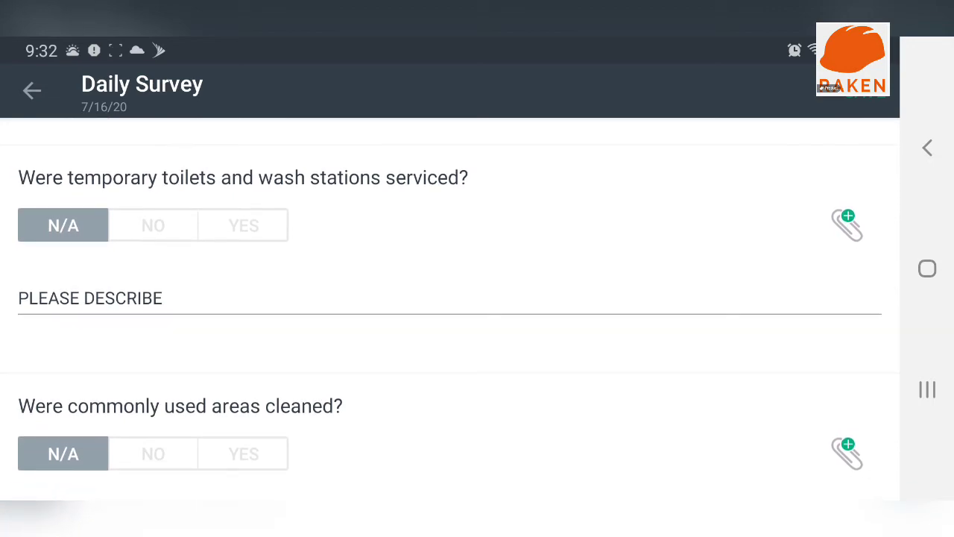
pyautogui.scroll(-3)
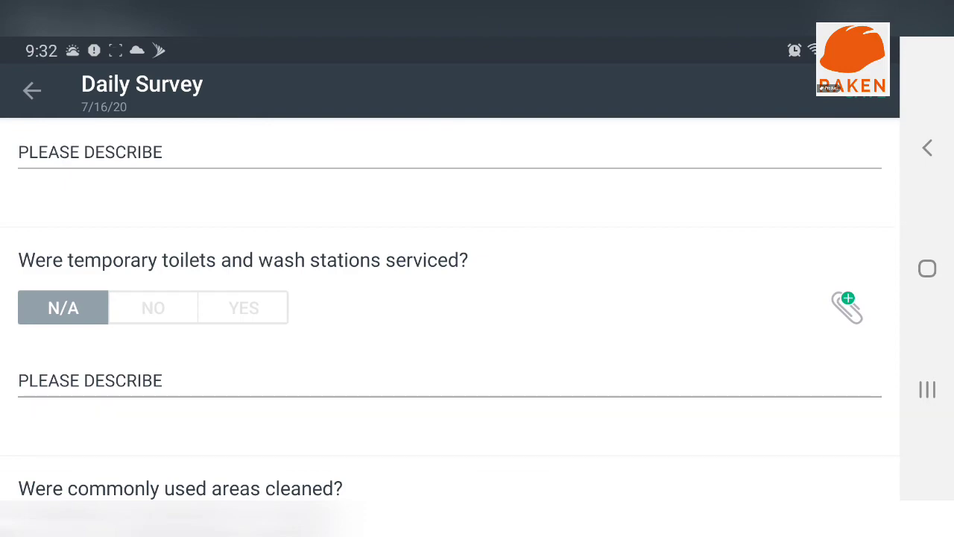
pyautogui.scroll(-3)
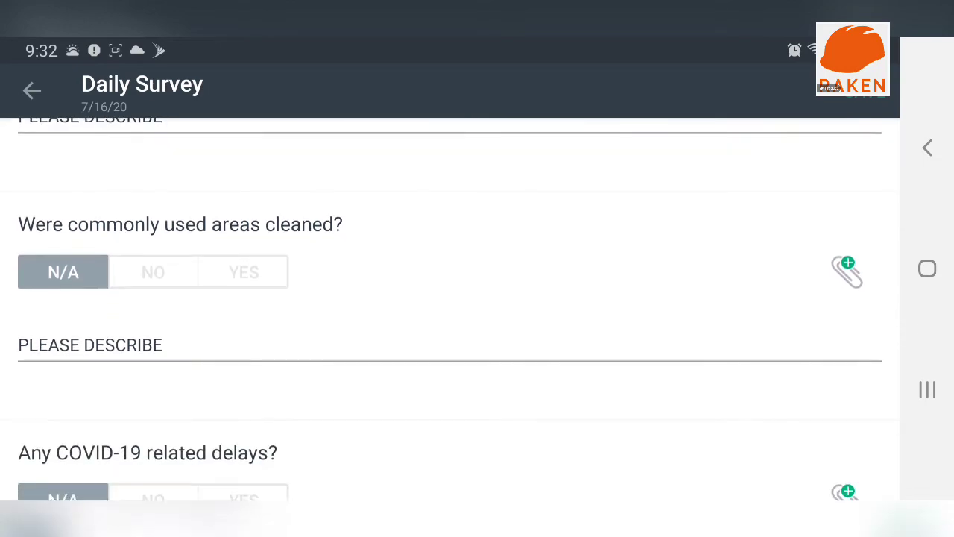
pyautogui.scroll(-3)
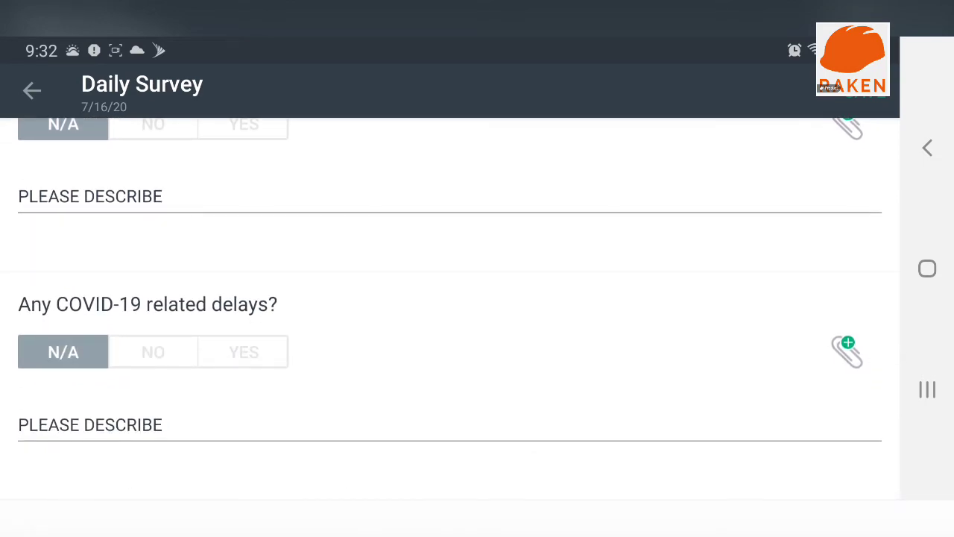
pyautogui.scroll(-3)
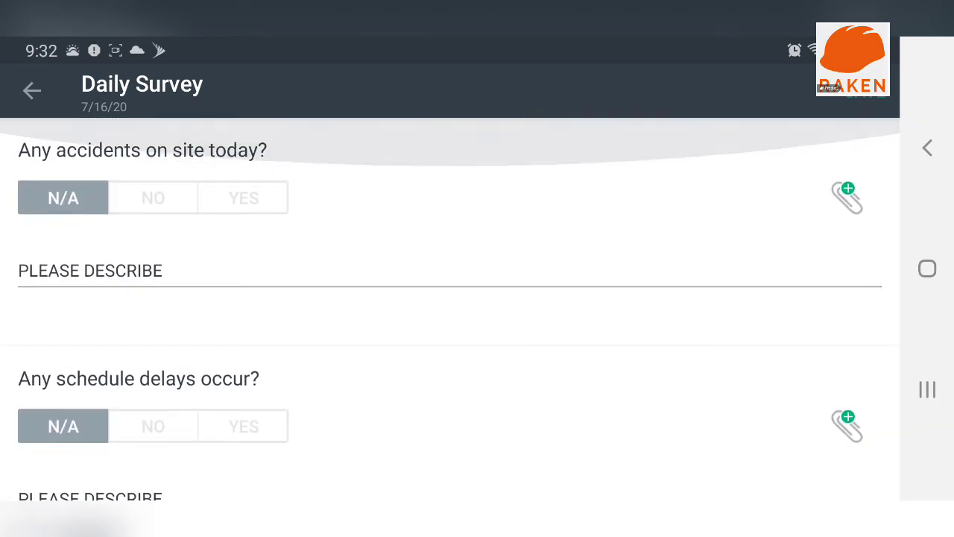
# Step: Back out to the projects list and open Purnell Turn one's signed report preview
pyautogui.click(31, 90)
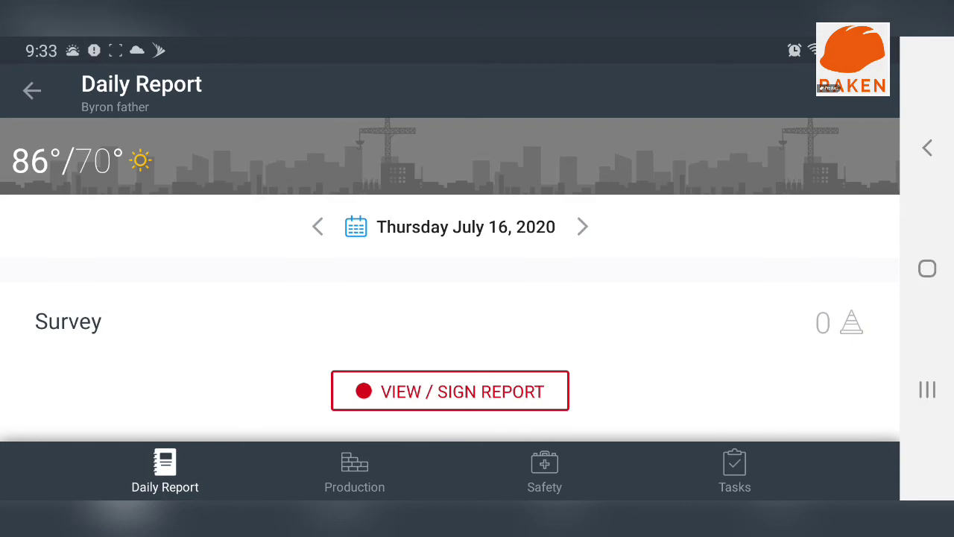
pyautogui.click(31, 90)
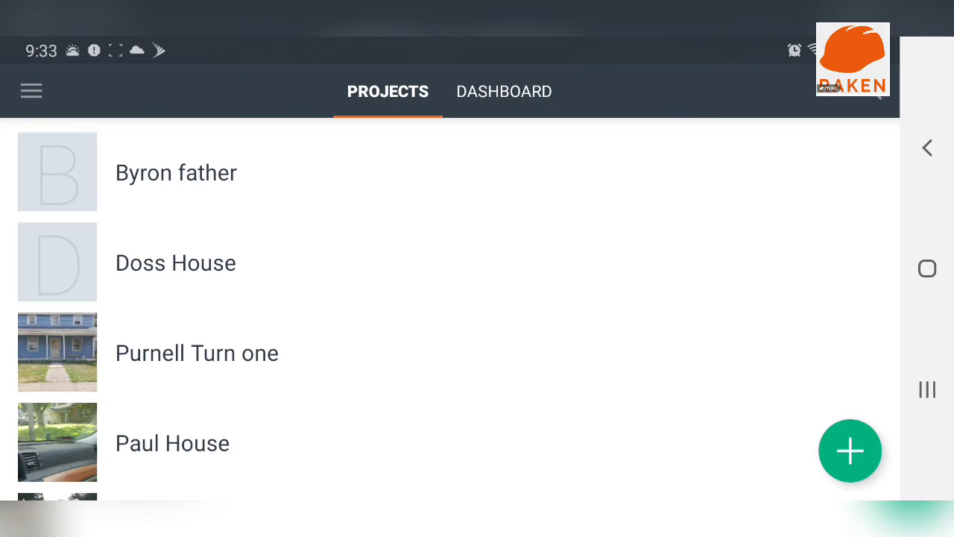
pyautogui.click(197, 353)
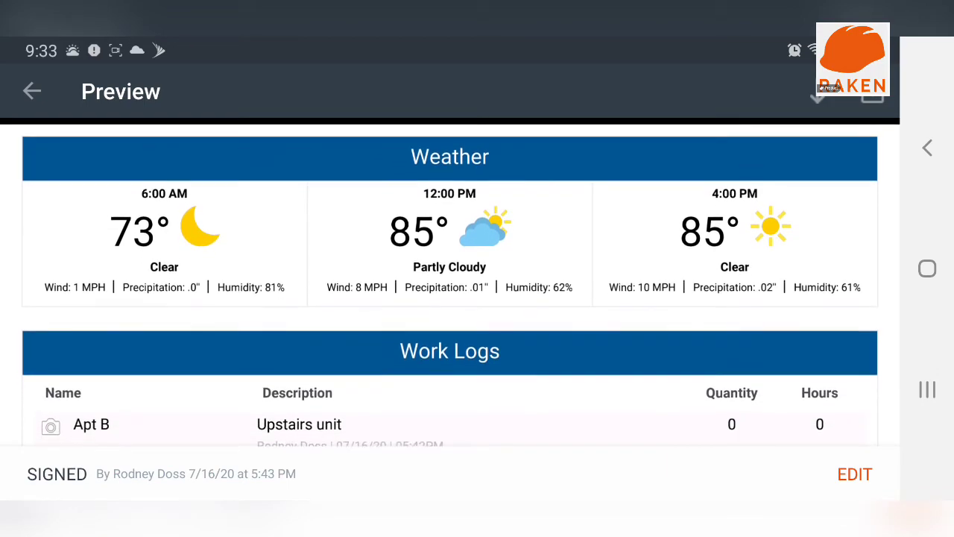
pyautogui.scroll(-3)
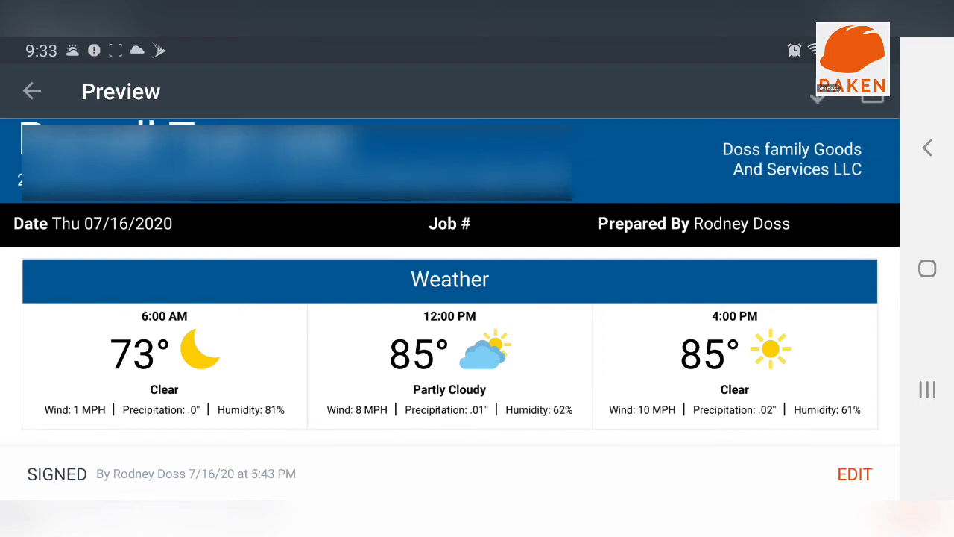
pyautogui.scroll(-3)
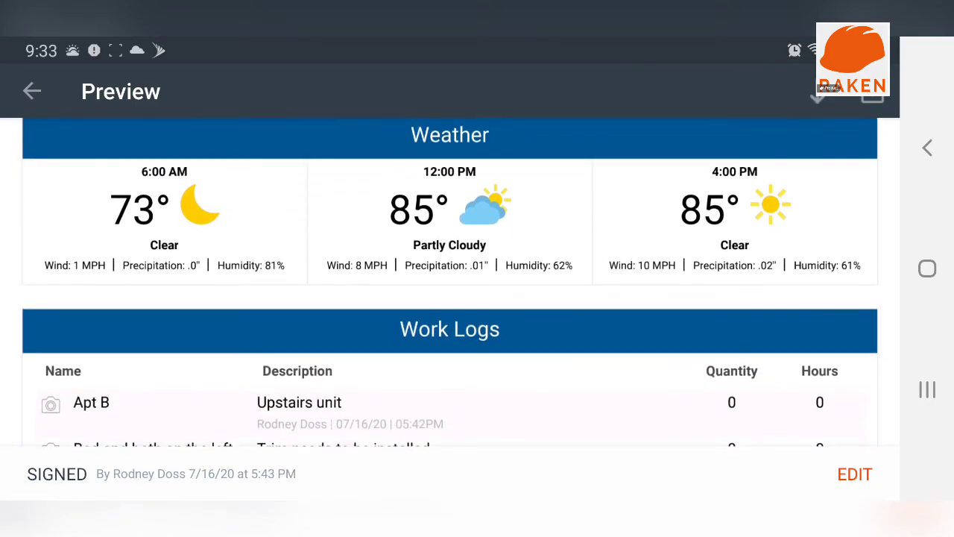
pyautogui.scroll(-3)
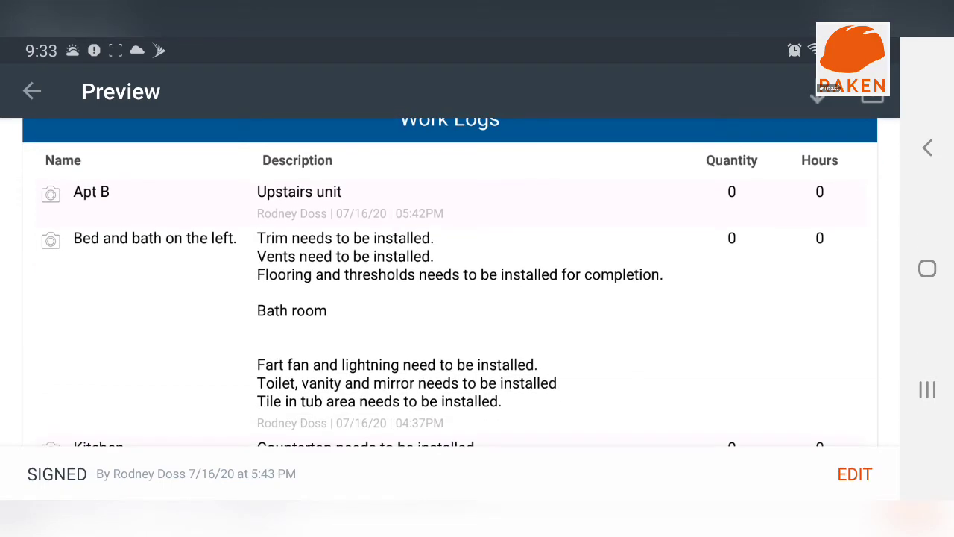
pyautogui.scroll(-3)
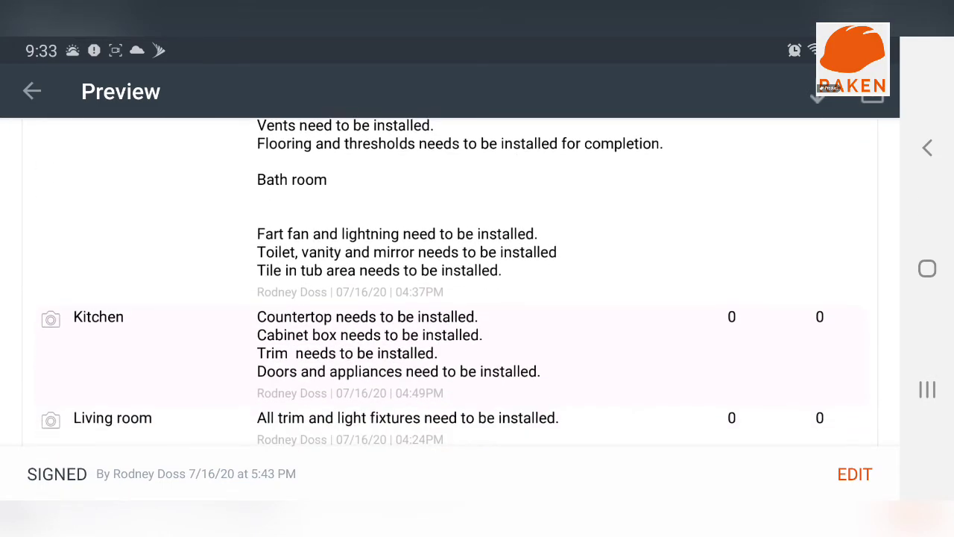
pyautogui.scroll(-3)
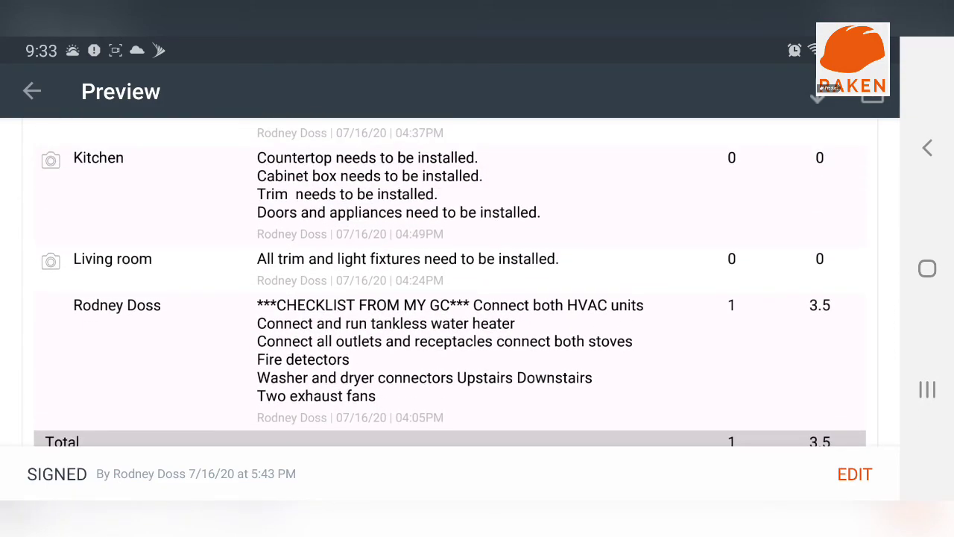
pyautogui.scroll(-3)
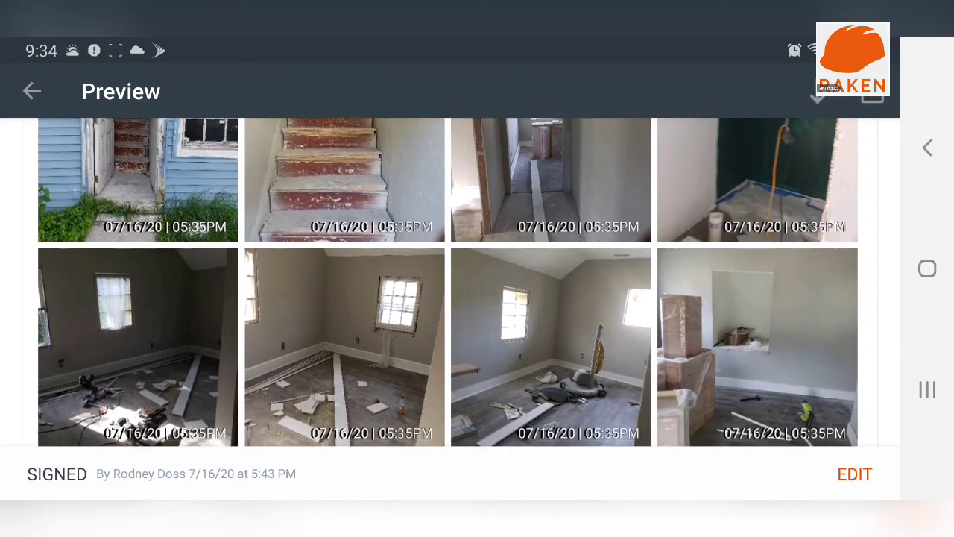
pyautogui.scroll(-3)
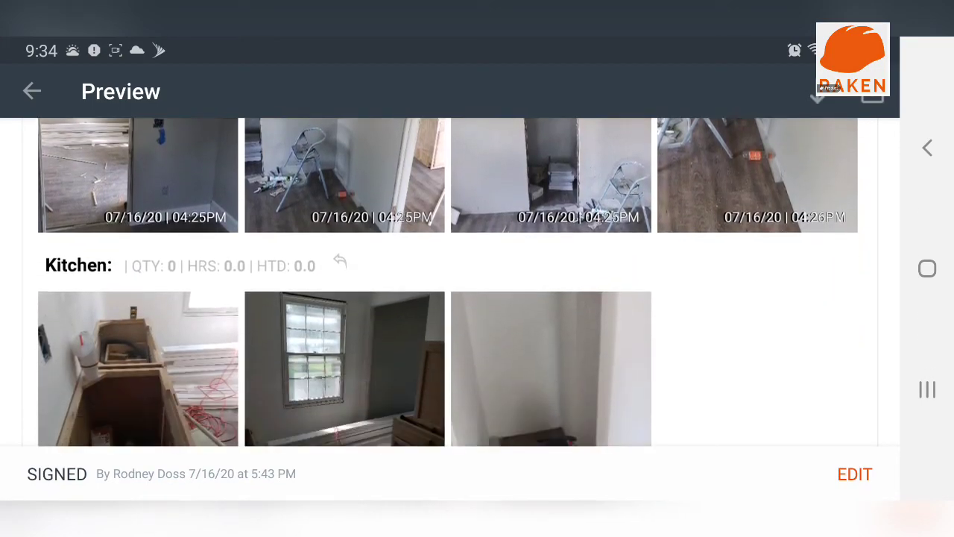
pyautogui.scroll(-3)
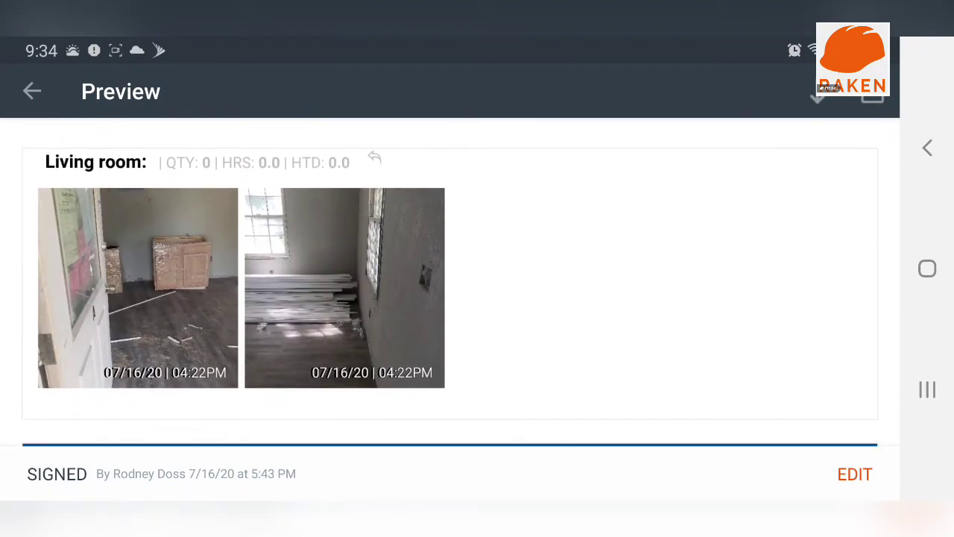
pyautogui.scroll(-3)
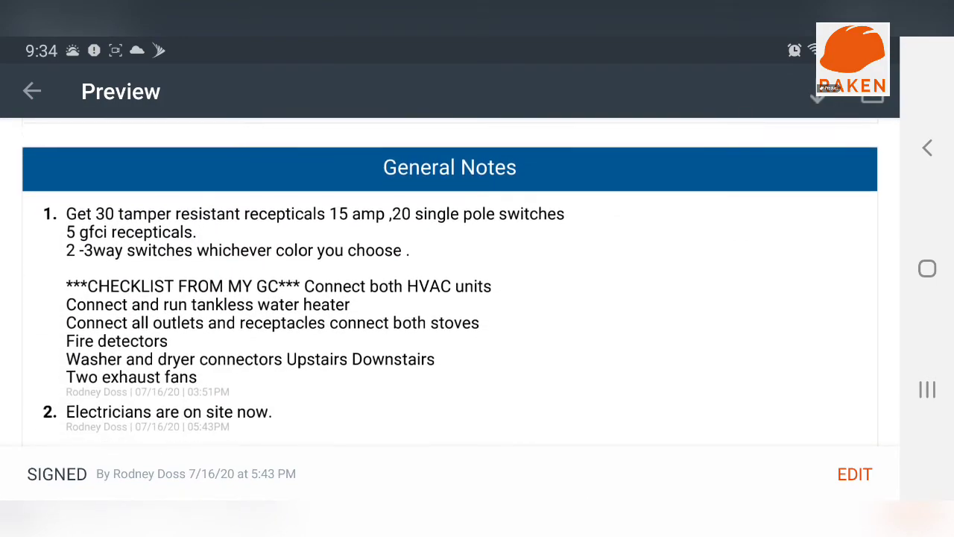
pyautogui.scroll(-3)
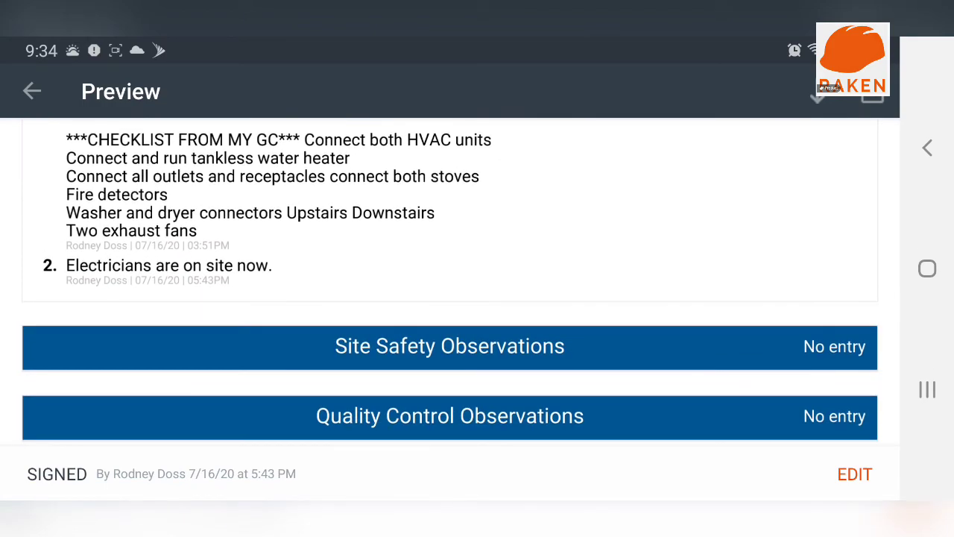
pyautogui.scroll(-3)
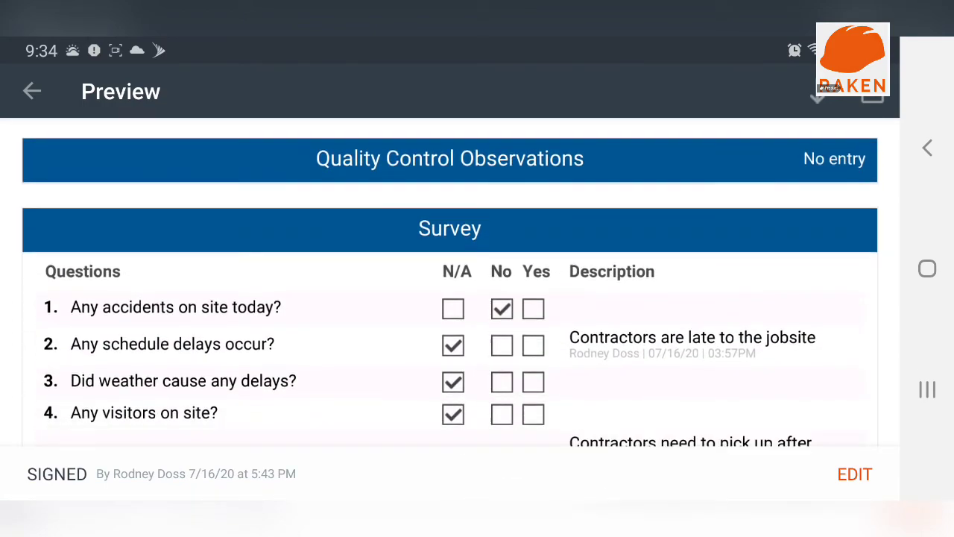
# Step: Scroll through the signed report's survey answers and photos, then close the preview
pyautogui.scroll(-3)
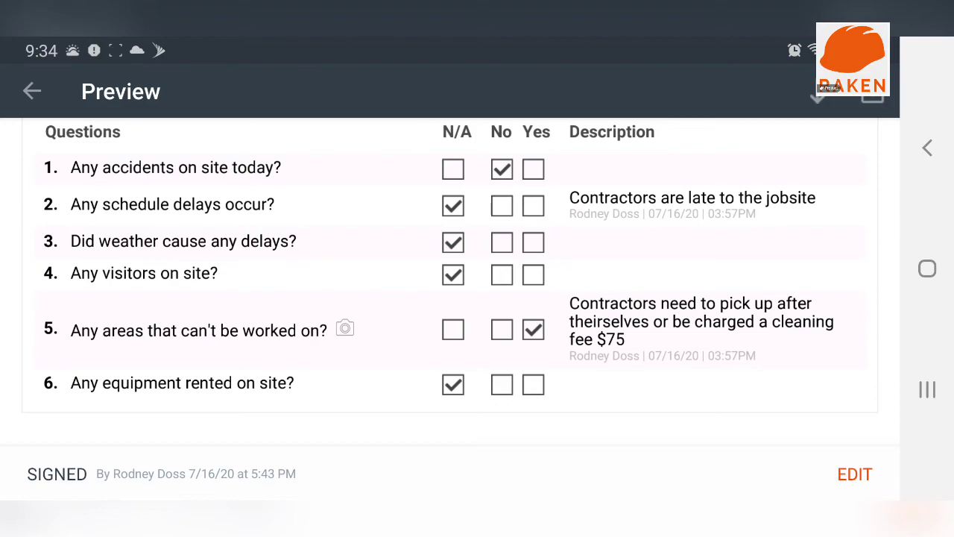
pyautogui.scroll(-3)
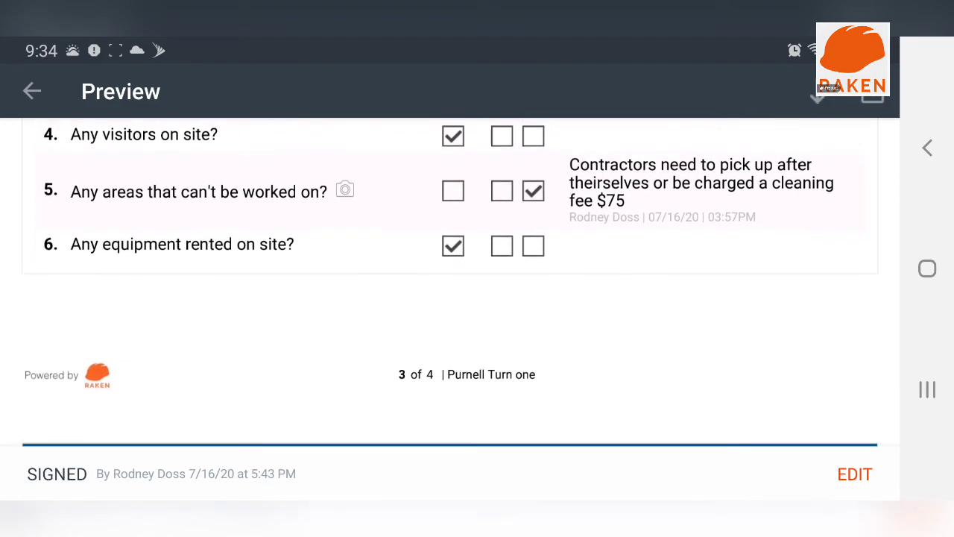
pyautogui.scroll(-3)
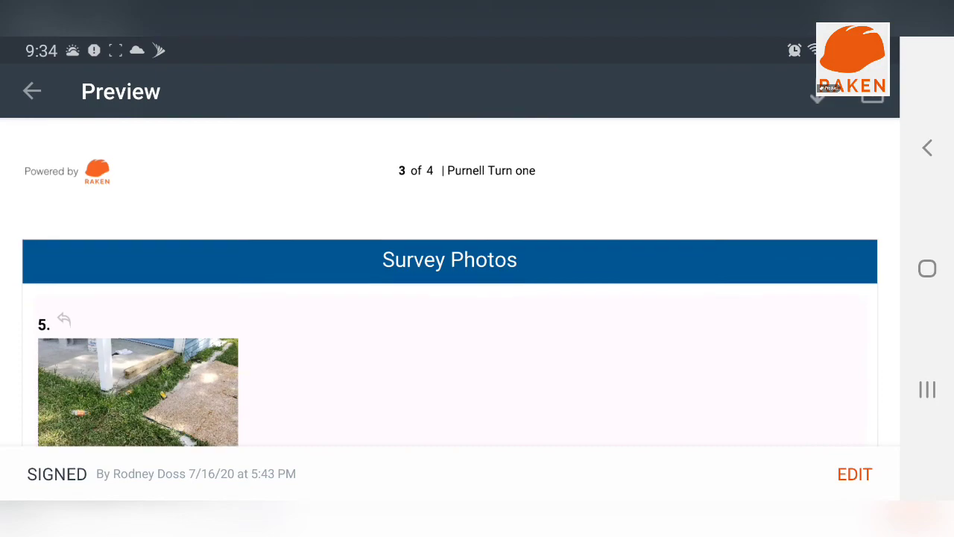
pyautogui.scroll(-3)
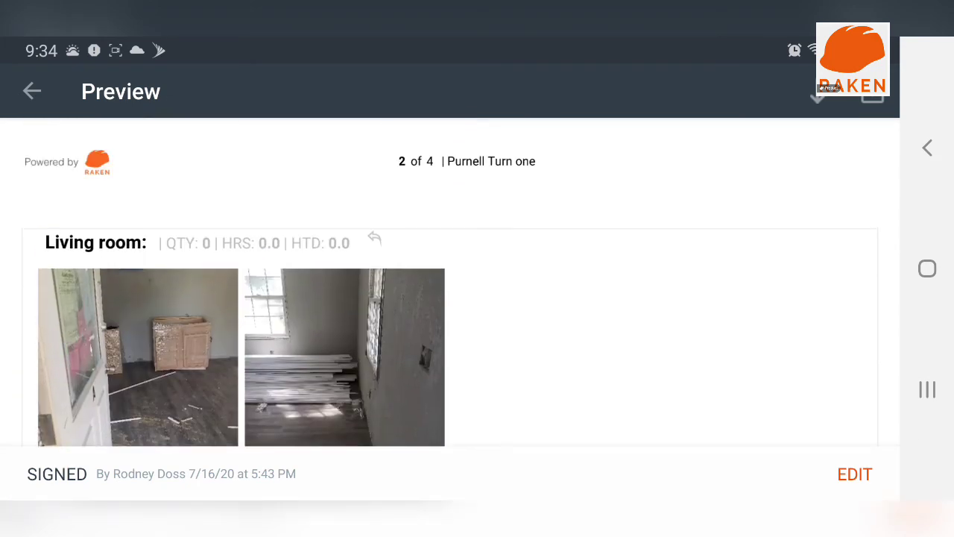
pyautogui.scroll(-3)
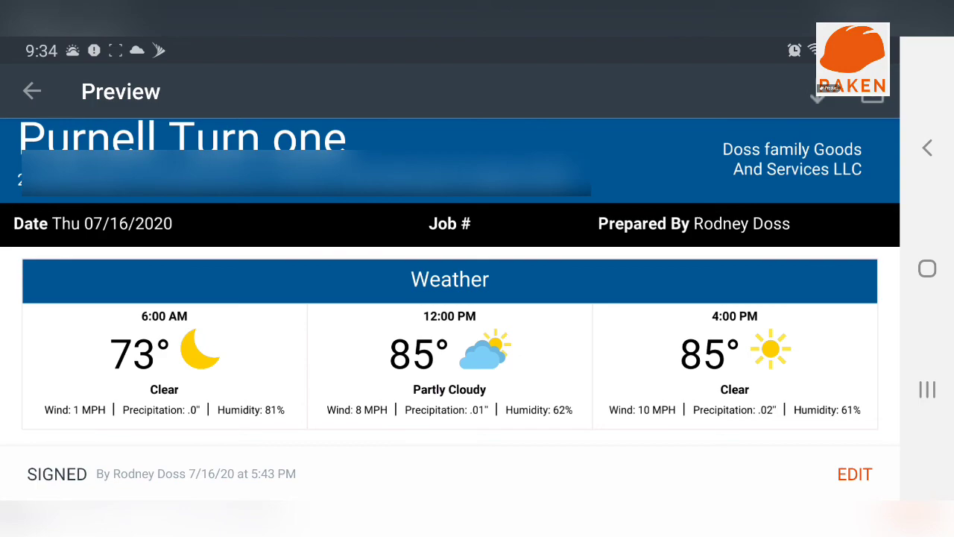
pyautogui.scroll(-3)
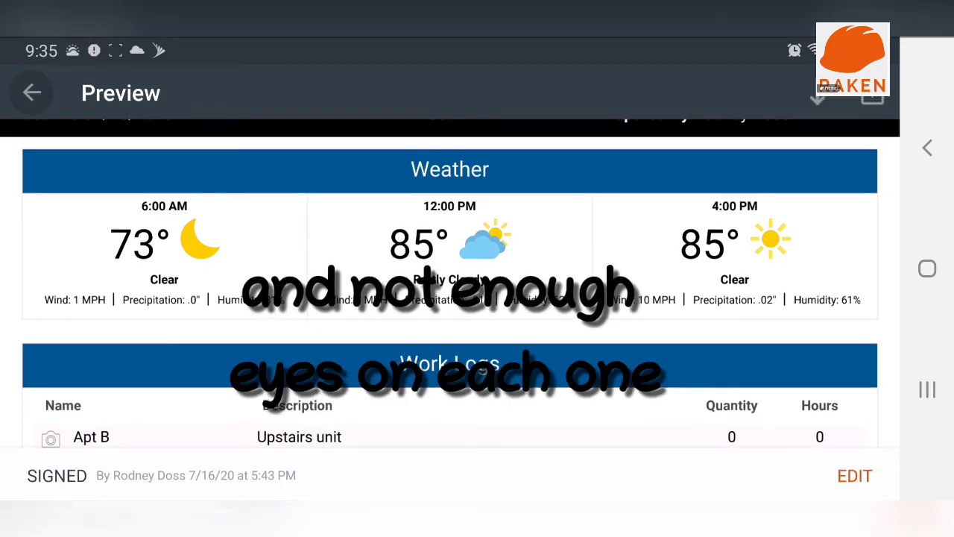
pyautogui.click(32, 92)
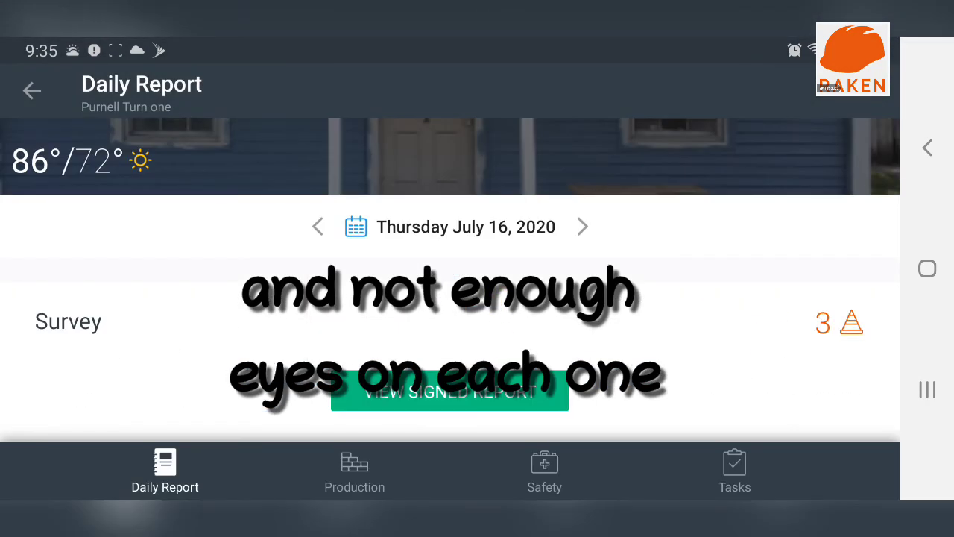